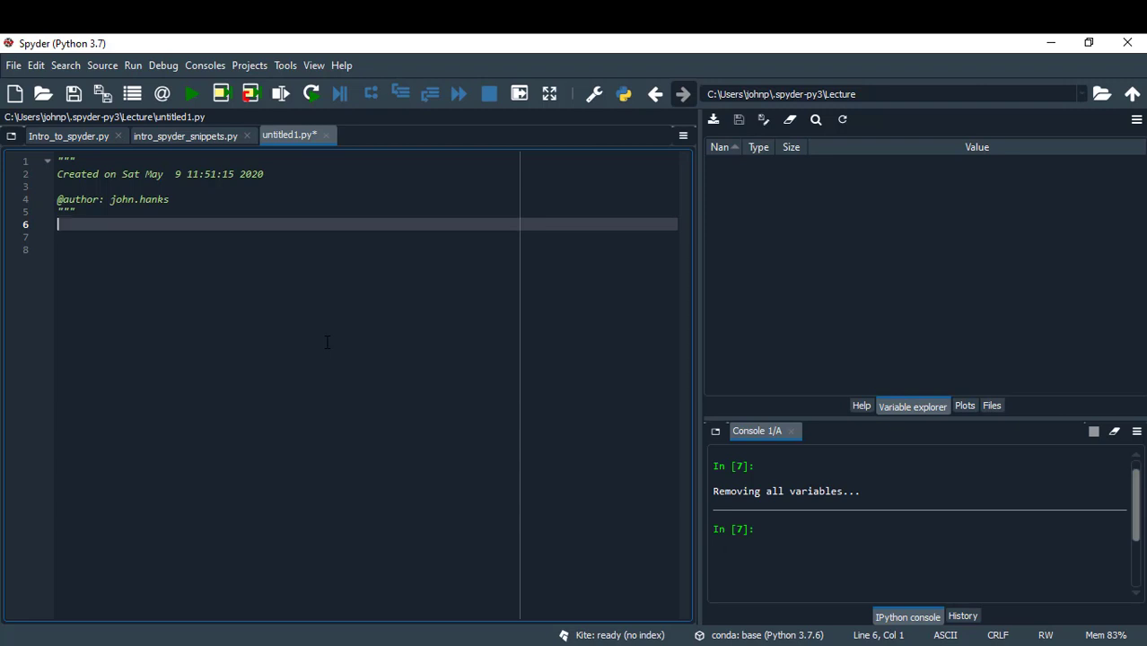
mouse_move(333, 352)
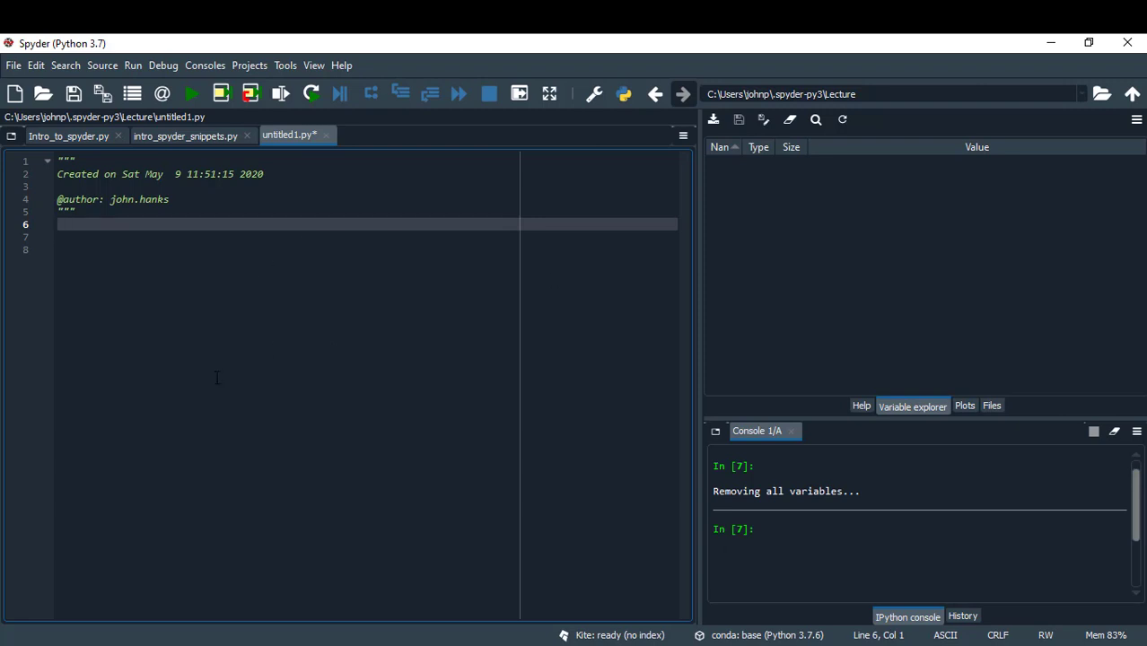
mouse_move(31, 232)
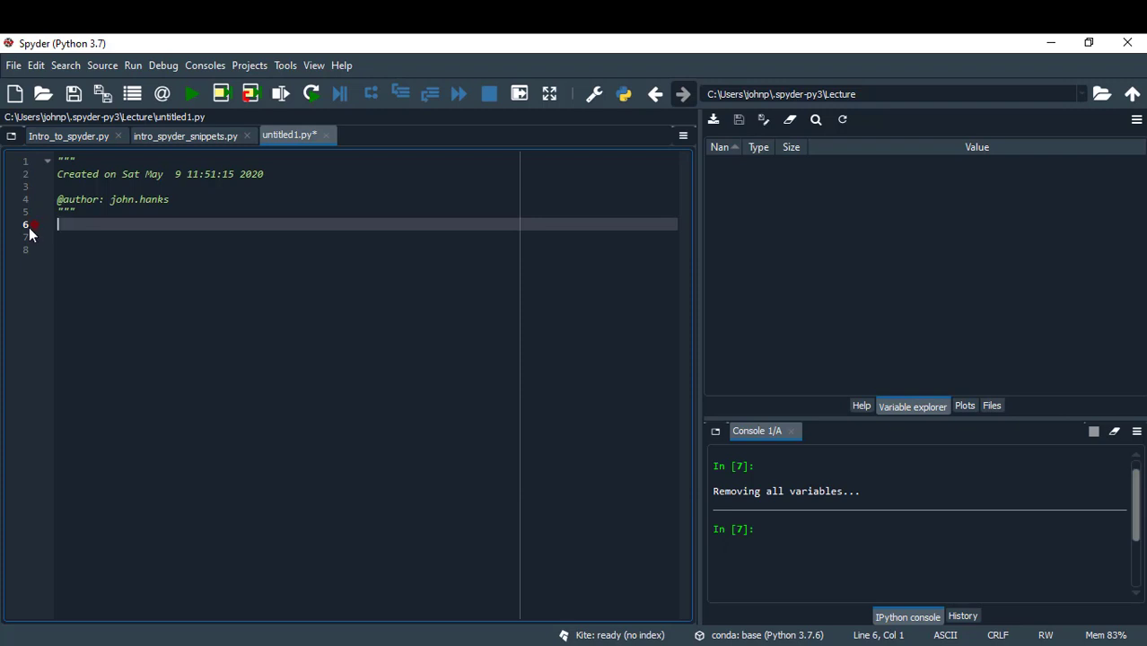
mouse_move(314, 72)
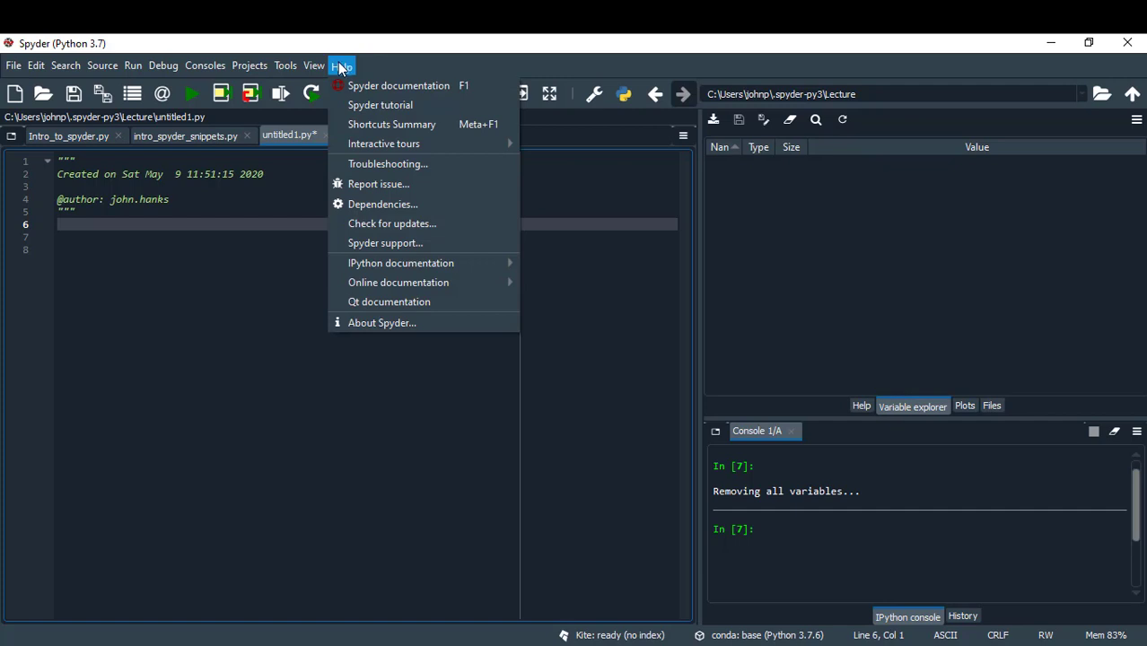
- Turn on Show line numbers in Preferences > Editor > Display, then close Preferences
click(285, 65)
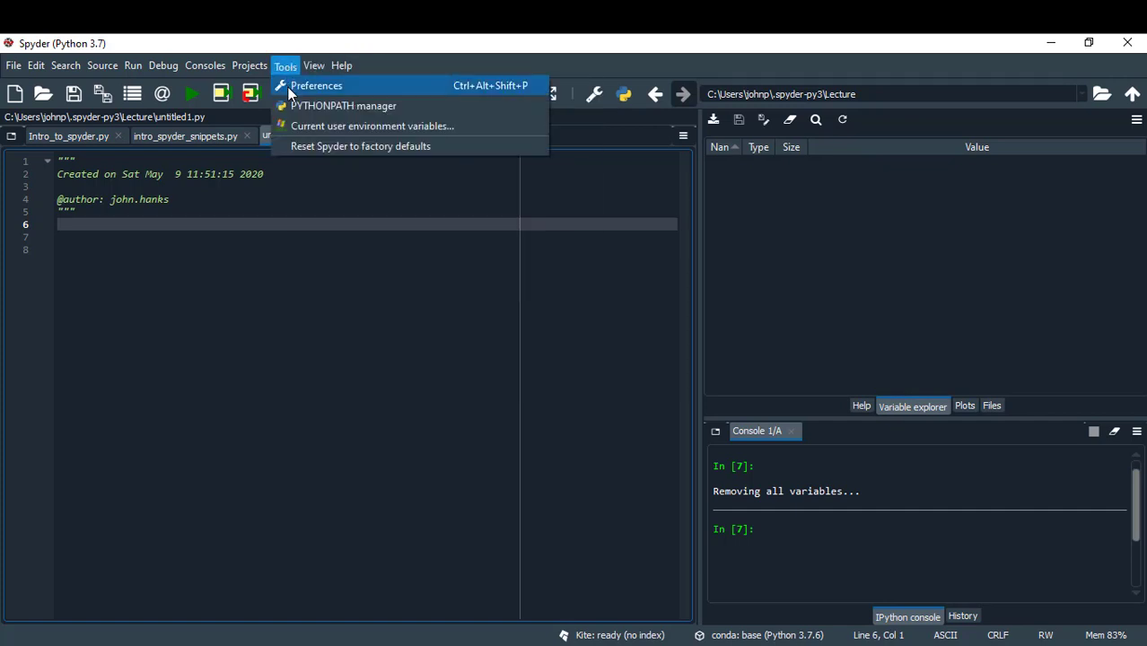
click(316, 85)
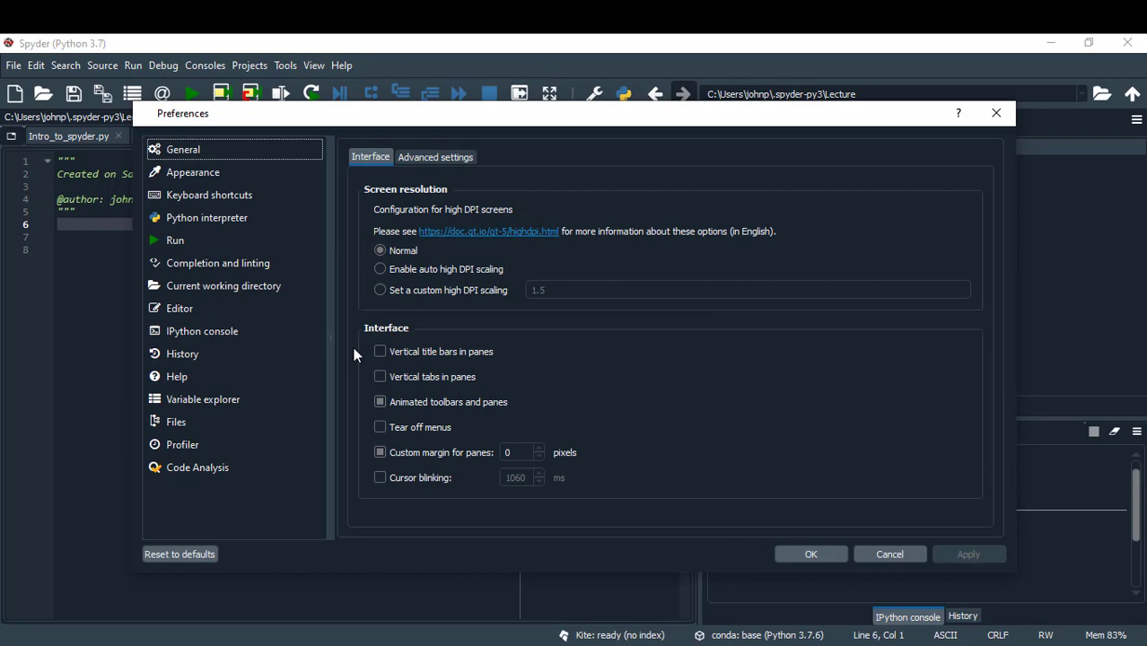
mouse_move(238, 217)
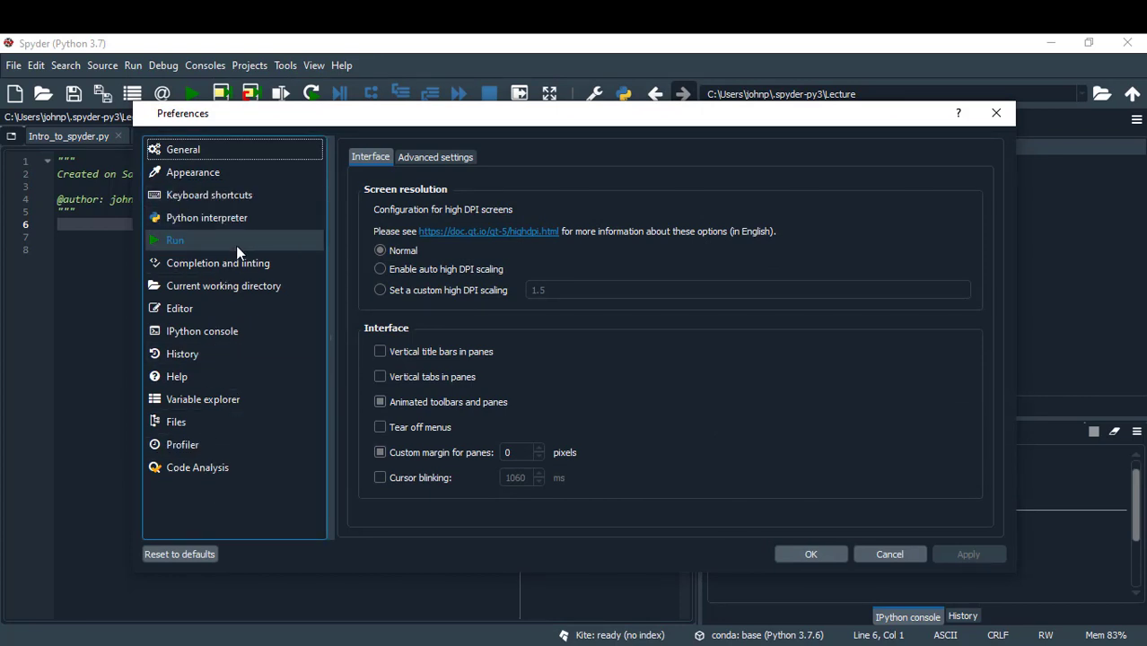
click(180, 308)
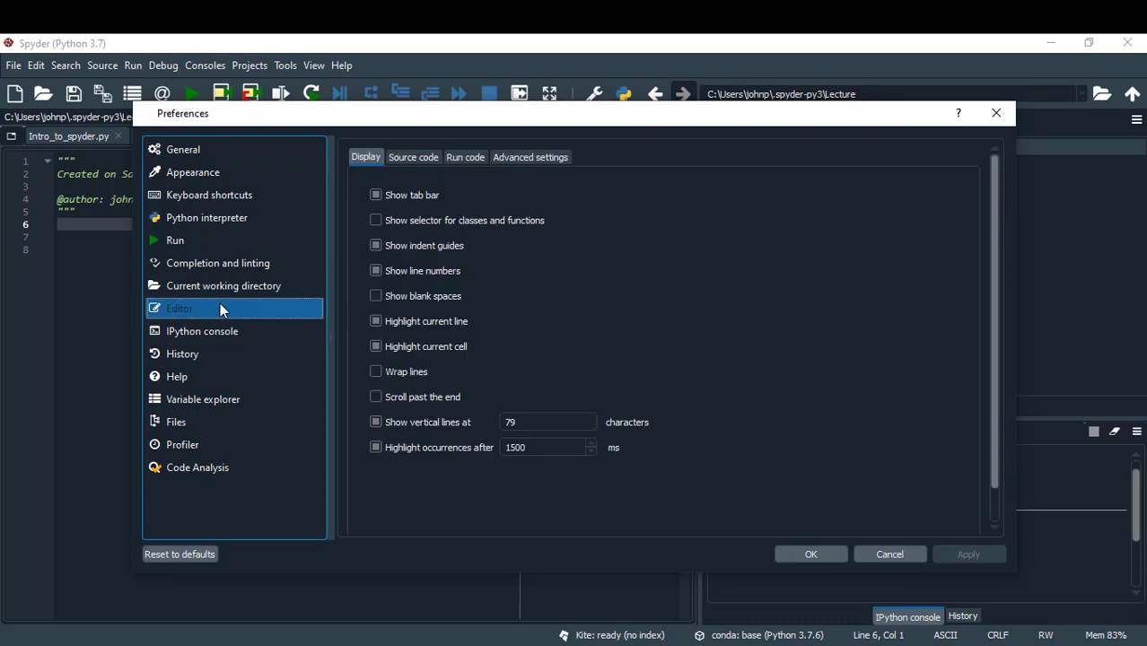
click(376, 270)
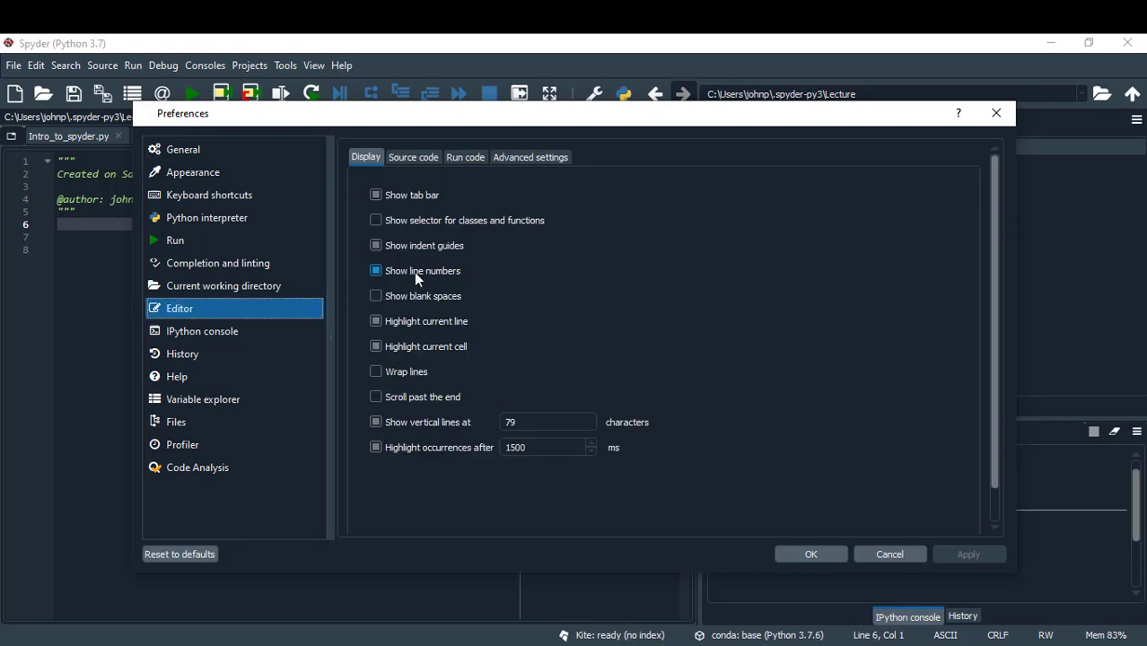
click(376, 270)
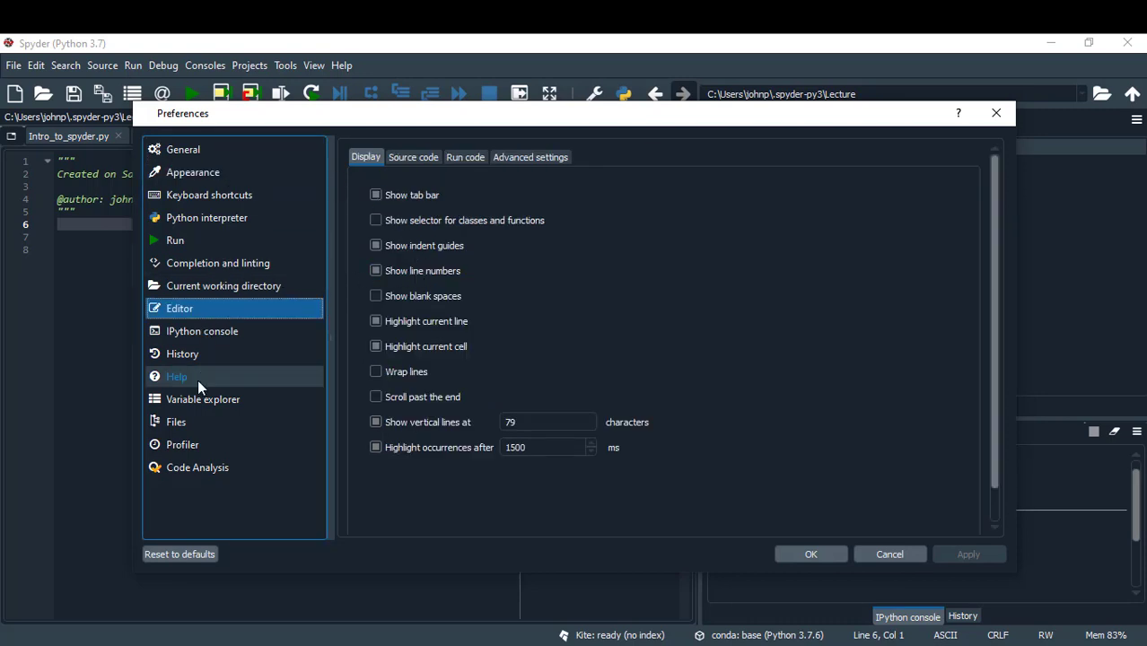
mouse_move(209, 195)
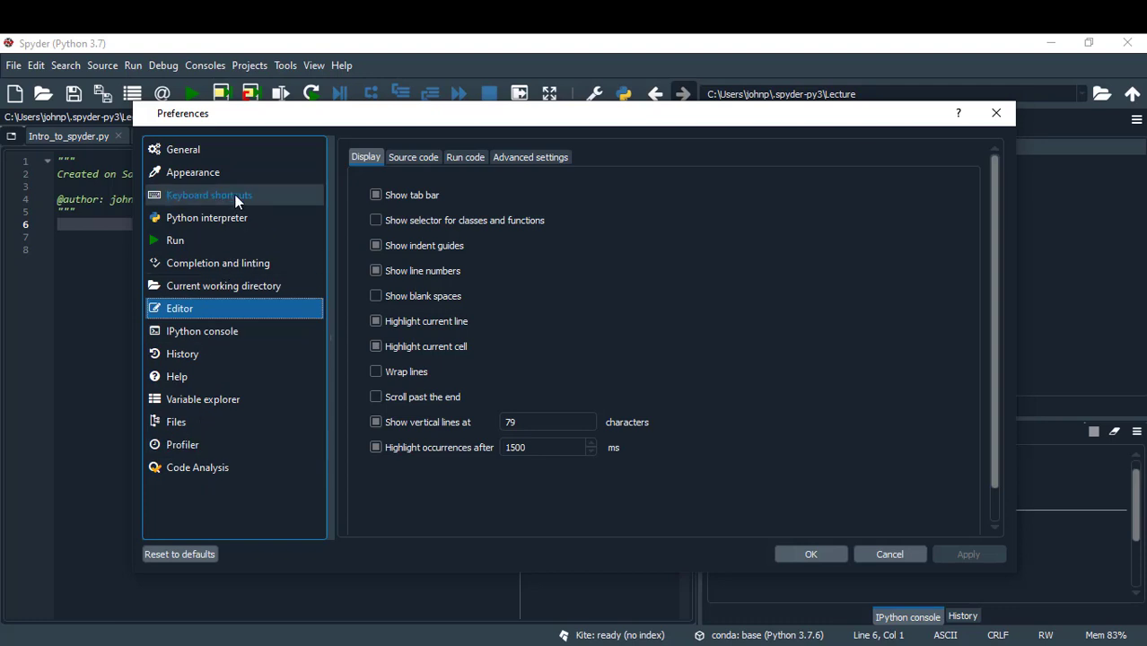
mouse_move(215, 319)
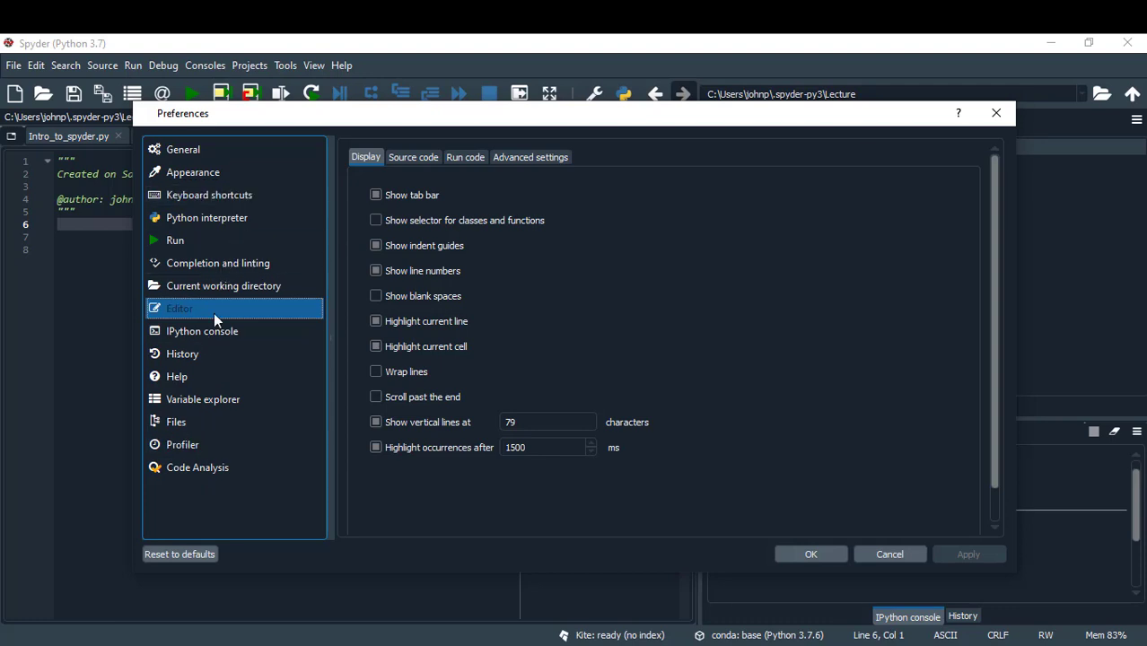
mouse_move(223, 262)
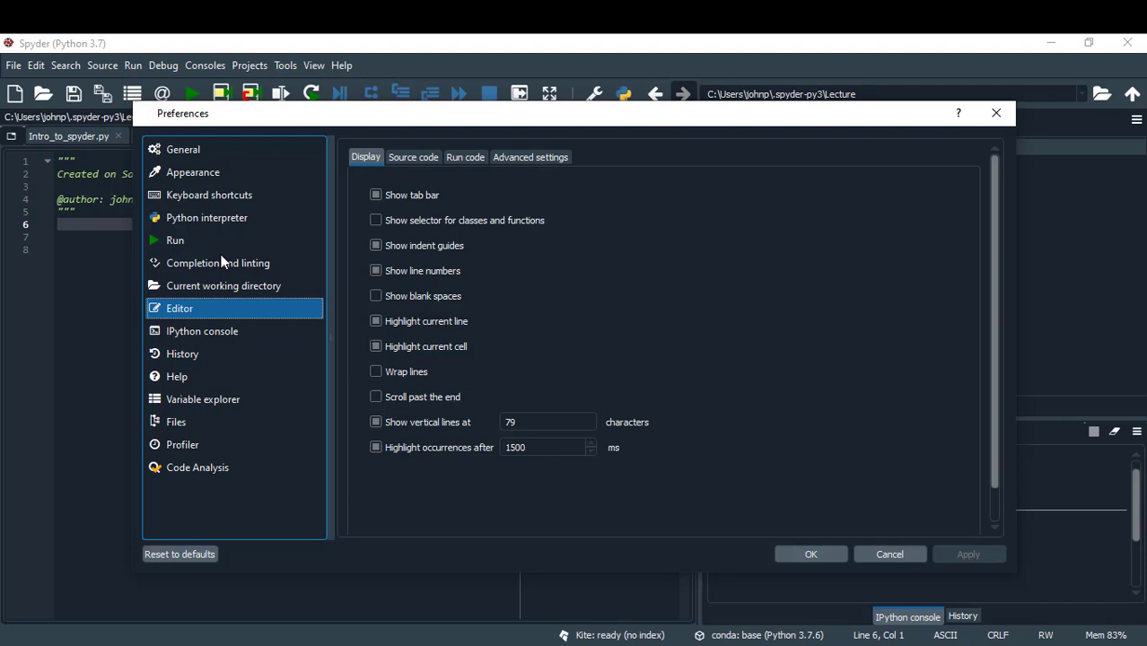
click(193, 172)
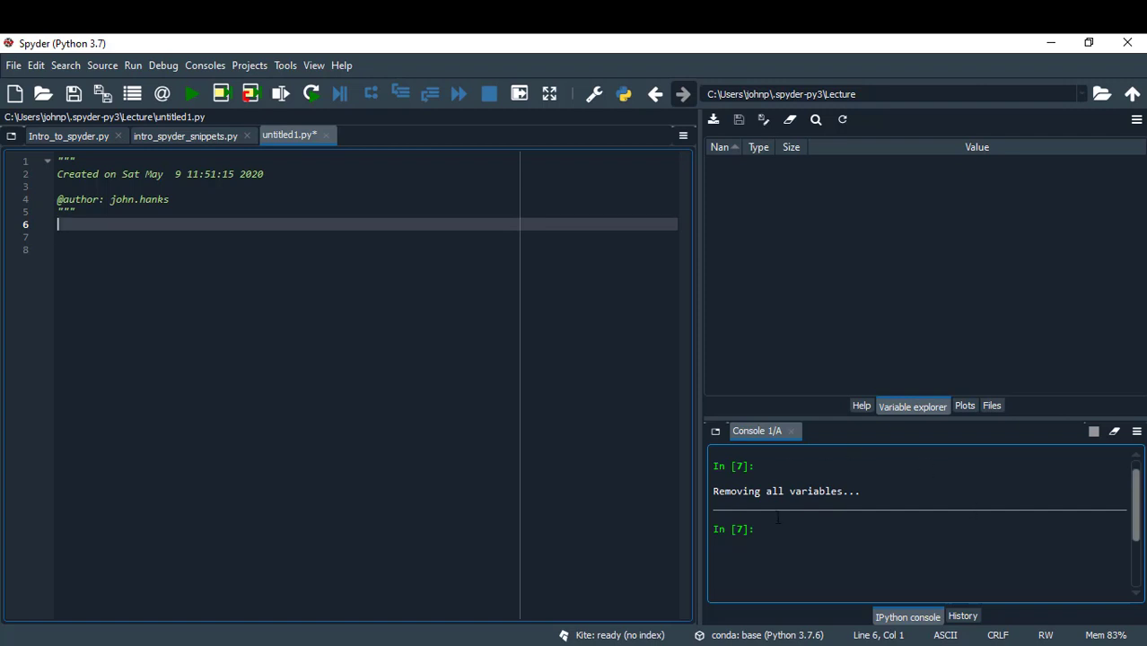
mouse_move(904, 615)
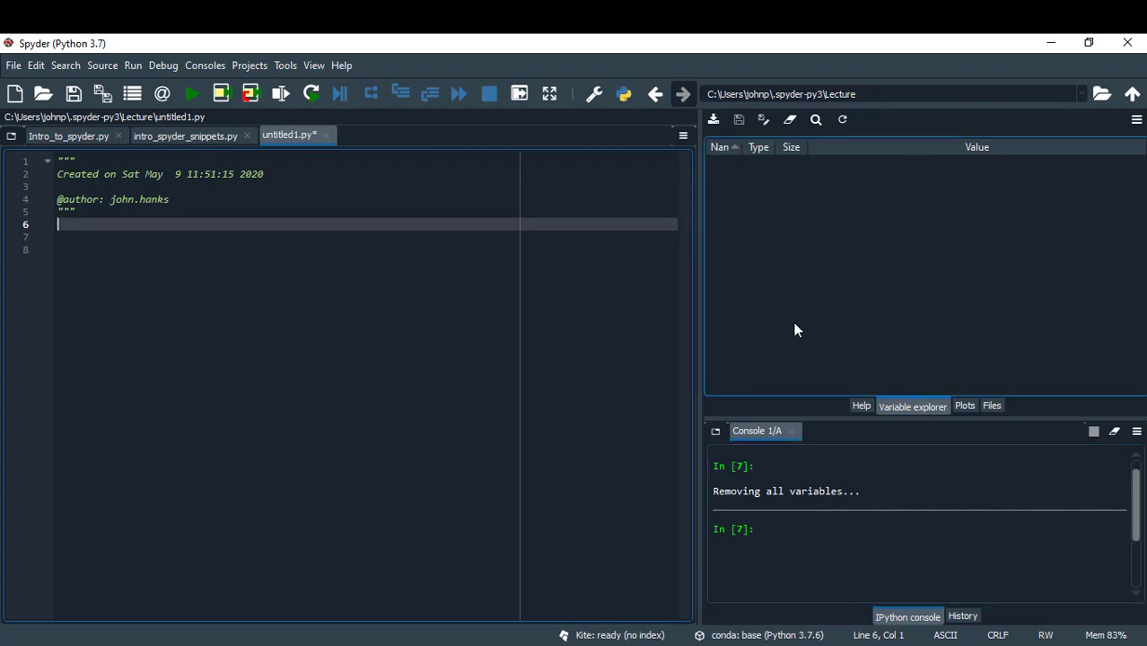
mouse_move(901, 214)
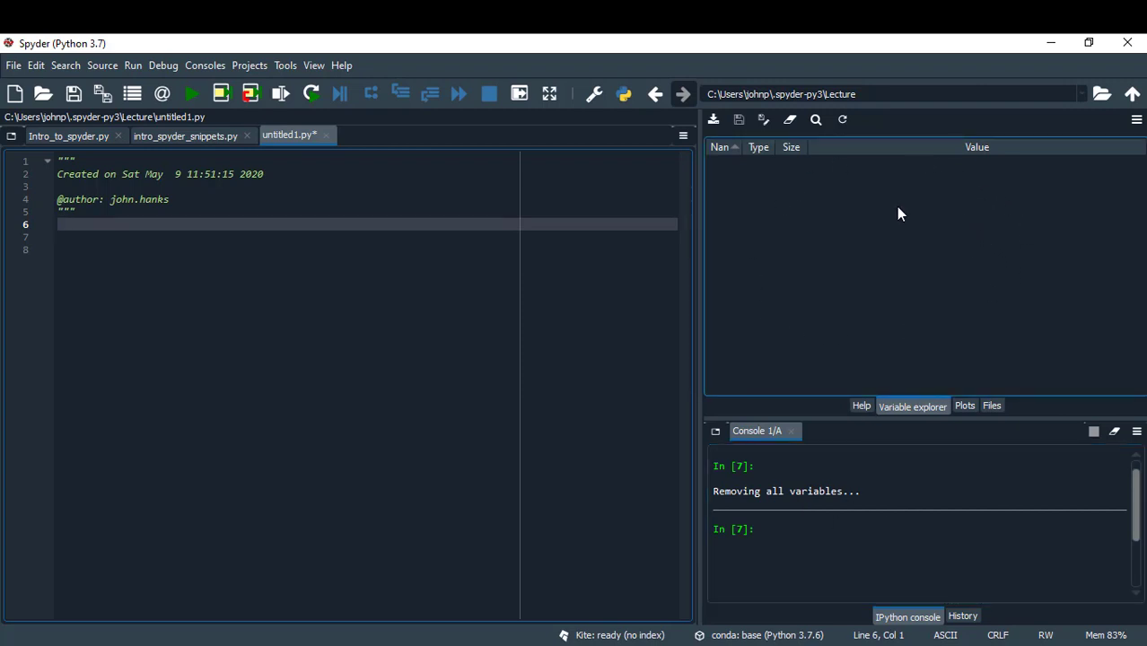
mouse_move(835, 214)
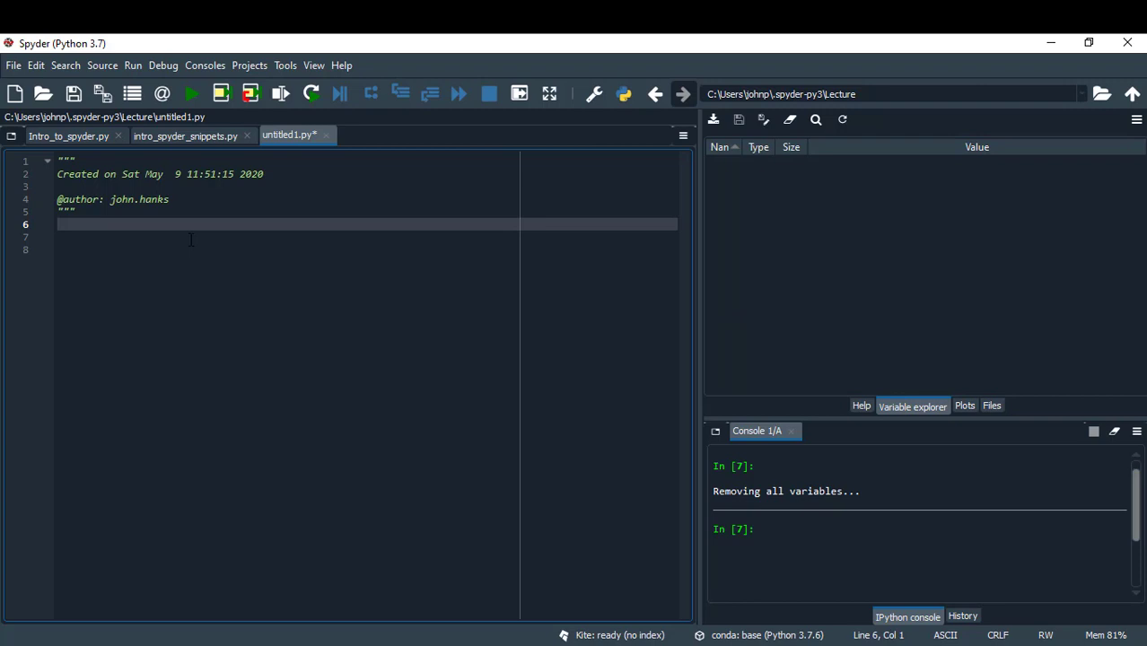
- Below the header, write message = "Hello World" followed by print(message)
key(Return)
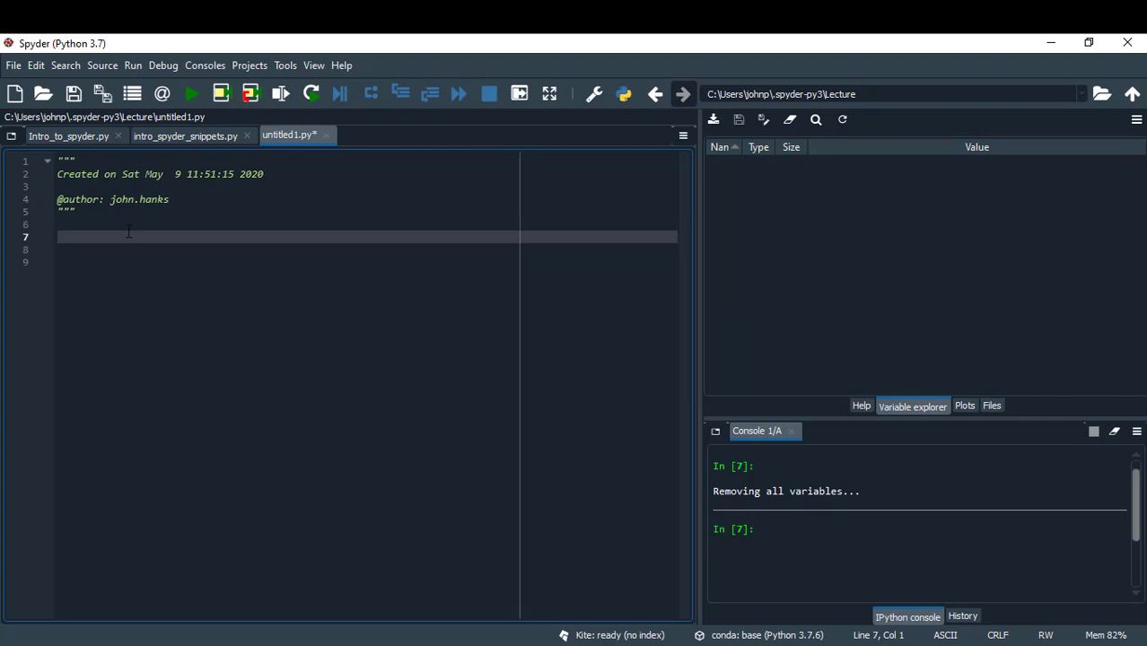
text(me)
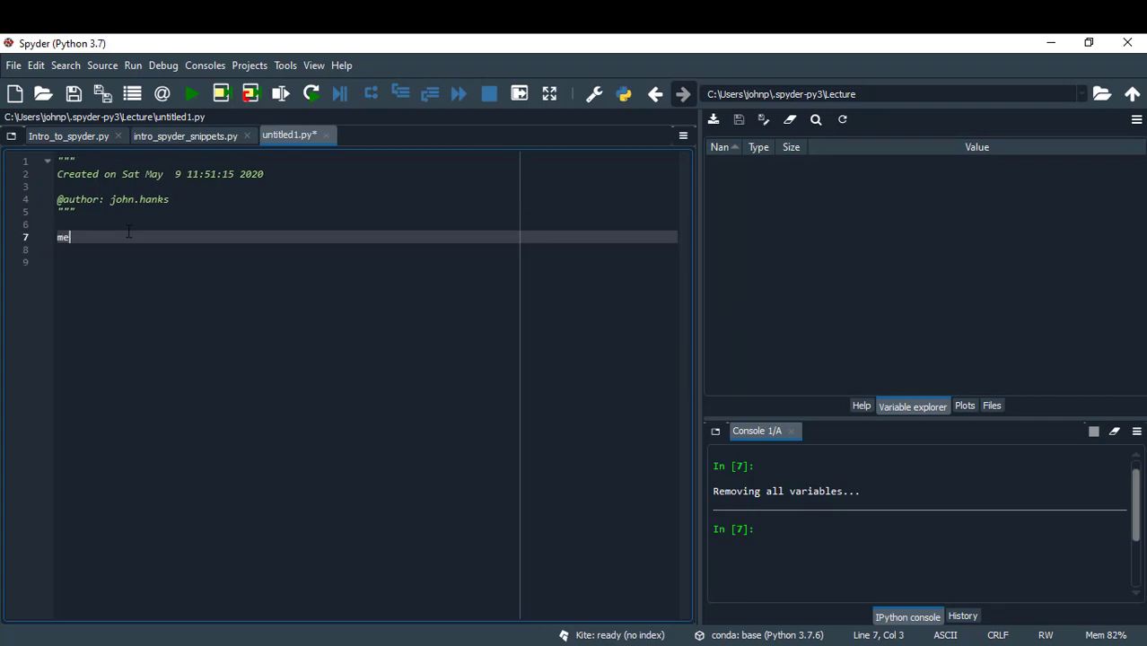
text(ssage)
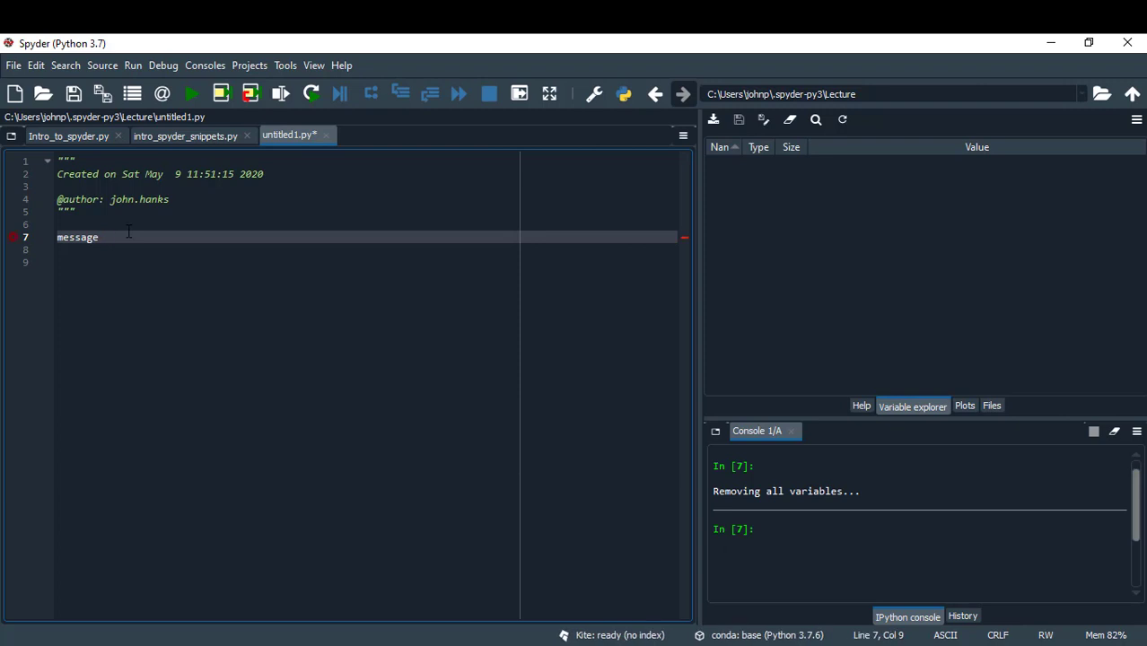
text(= "Hell)
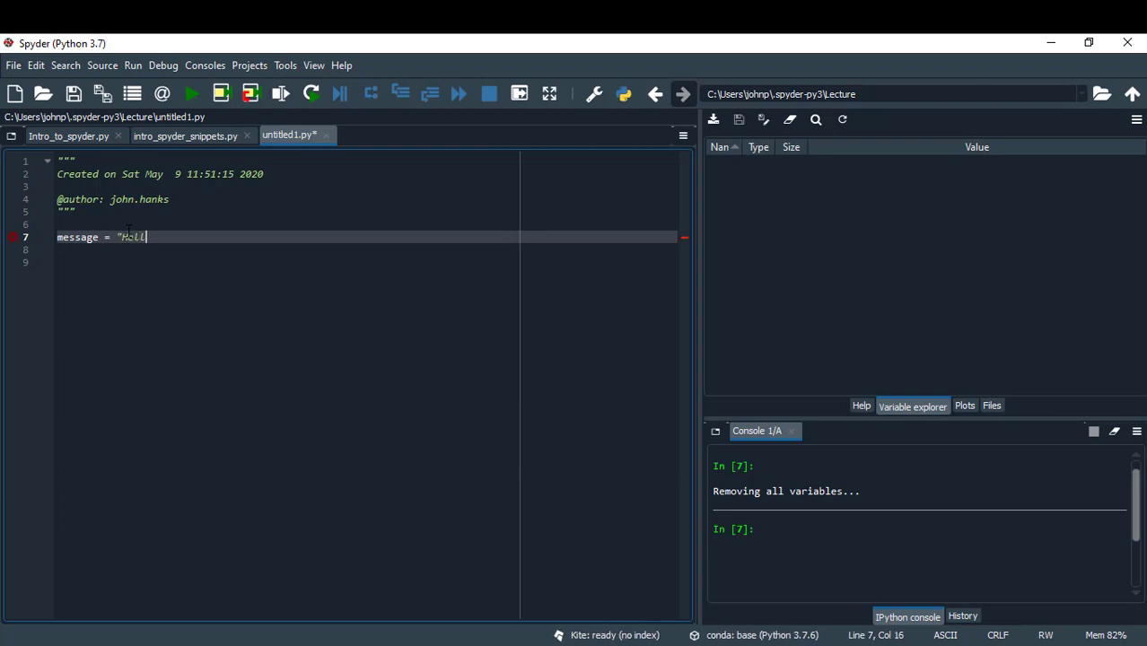
text(o World")
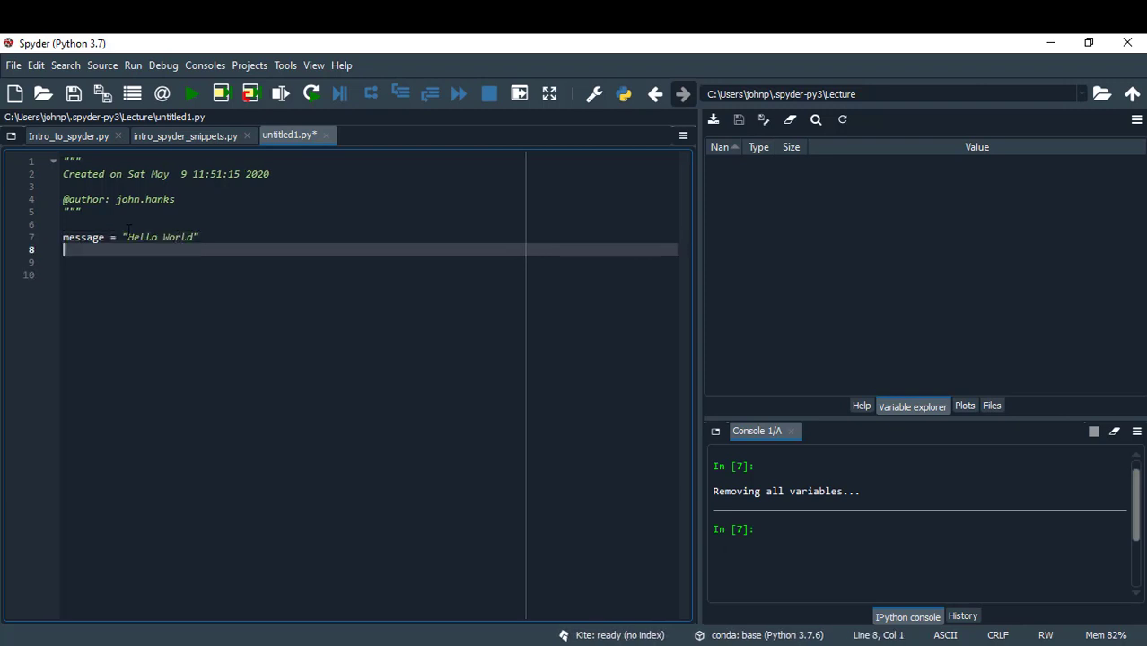
text(print()
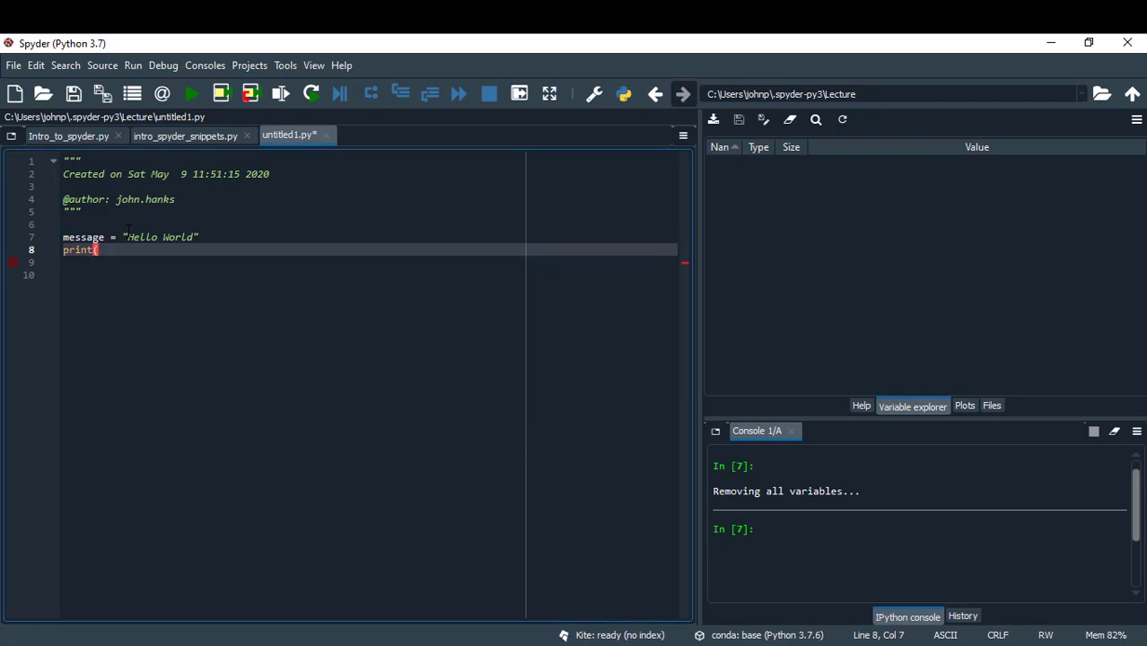
text(message))
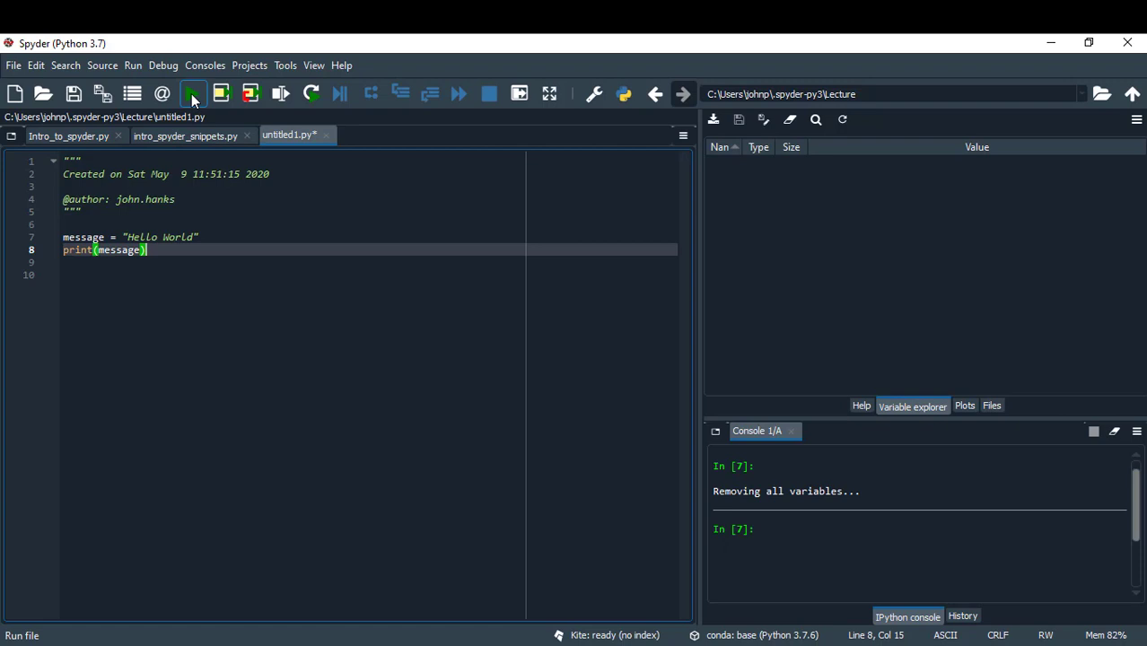
click(191, 94)
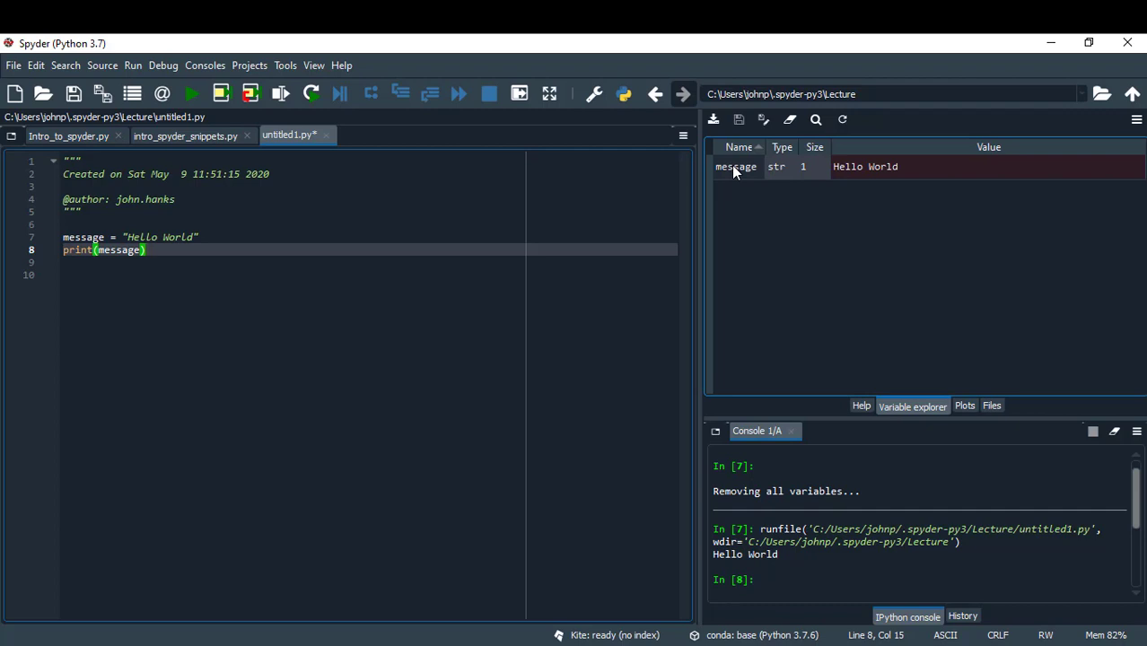
mouse_move(779, 199)
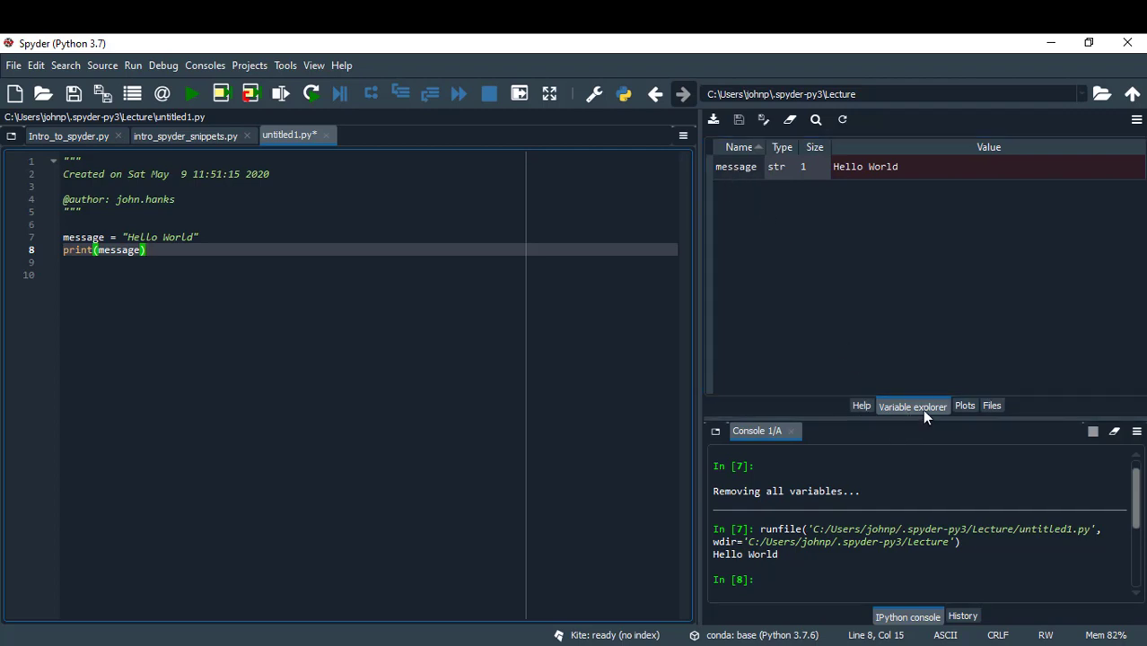
click(736, 167)
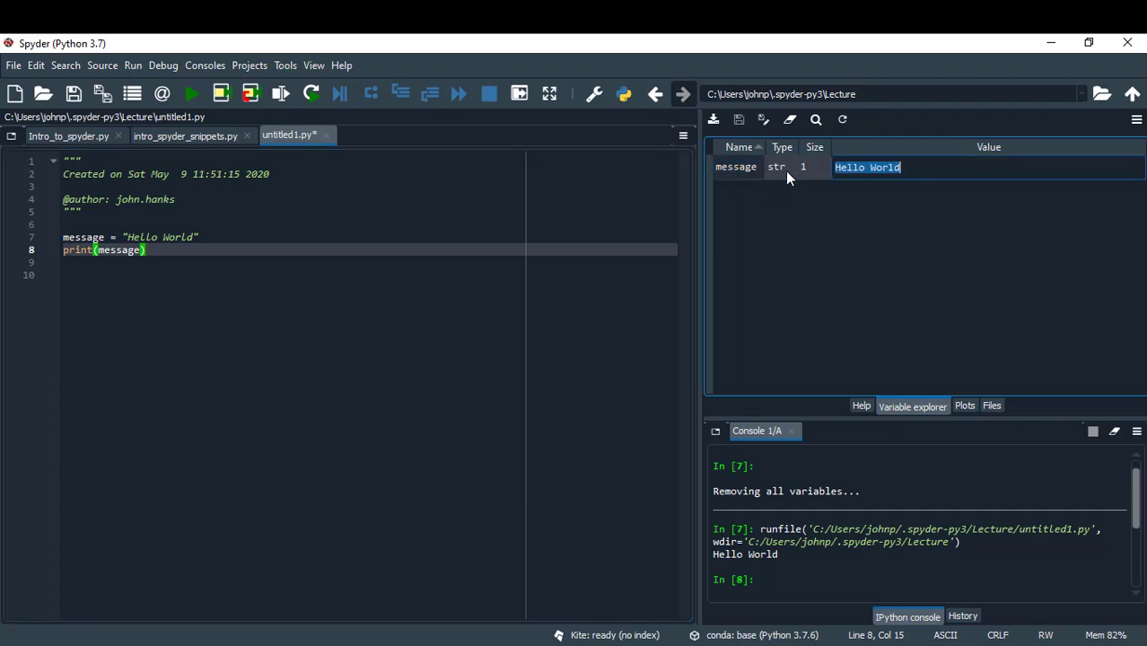
mouse_move(871, 194)
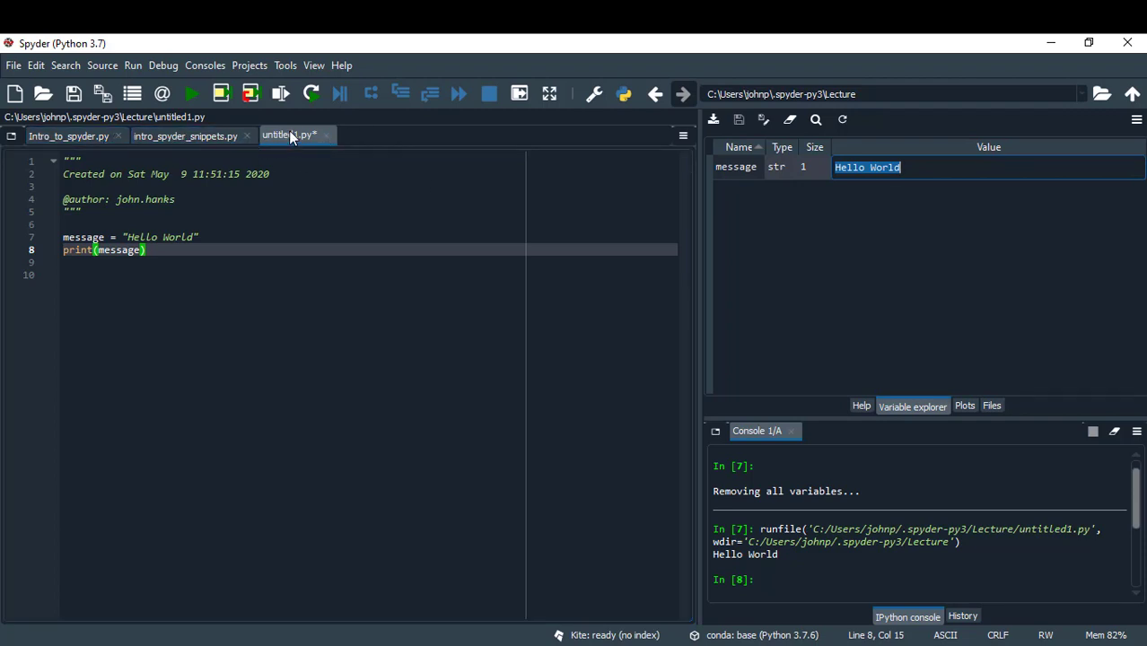
mouse_move(289, 135)
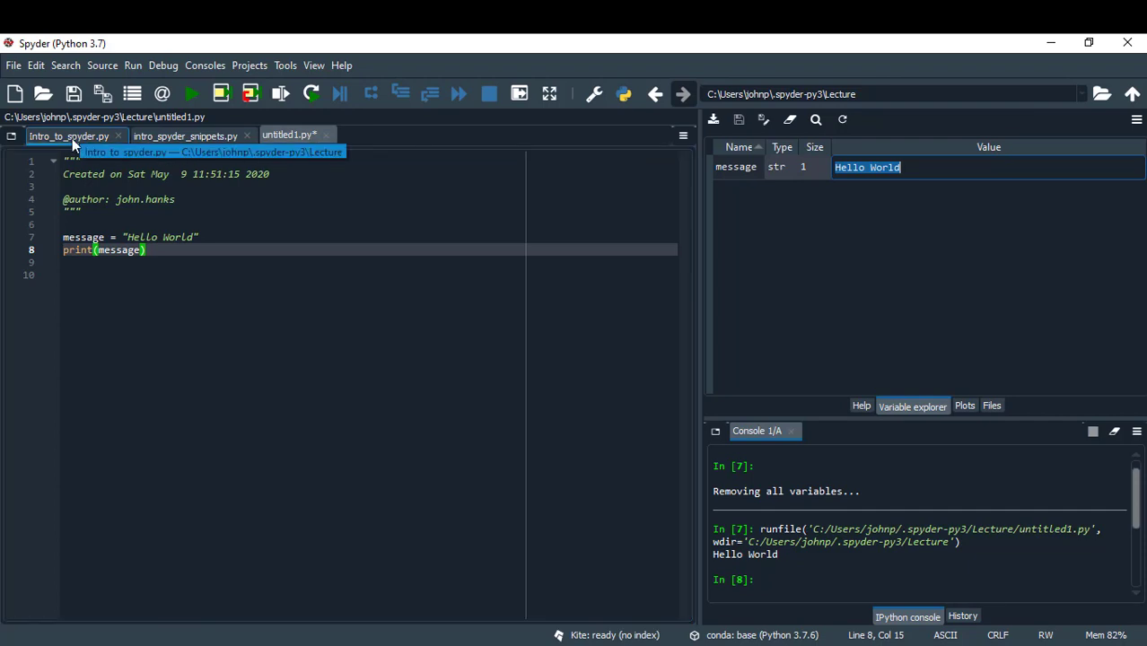
- Bring up the Intro_to_spyder.py tab and scroll to the top of the script
click(68, 135)
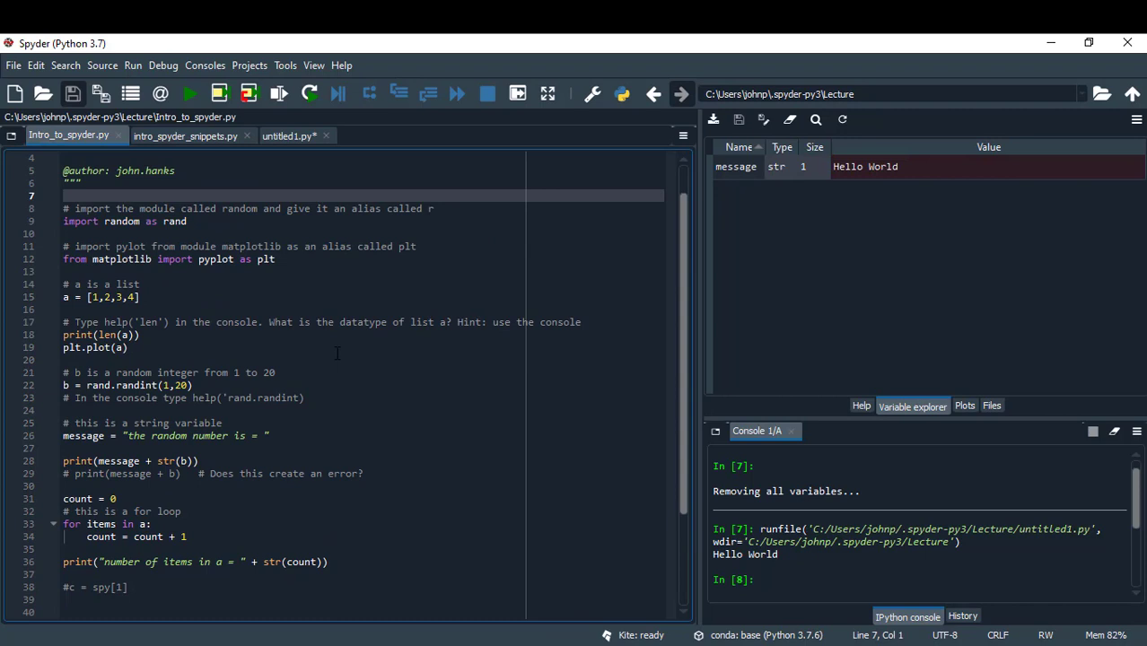
scroll(up, 3)
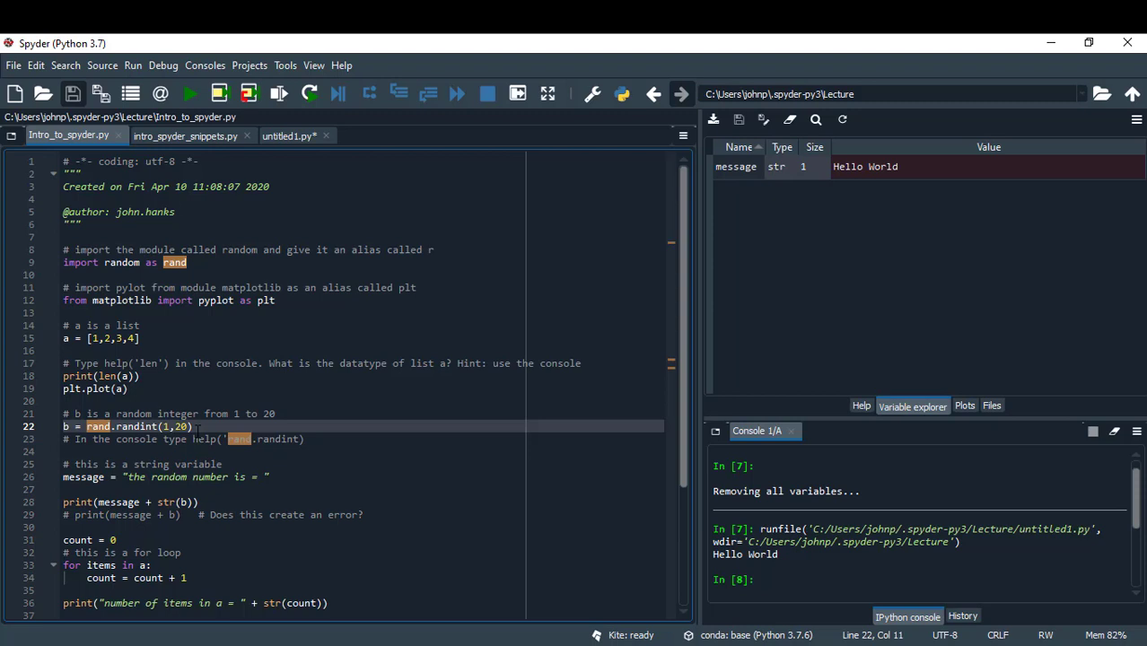
mouse_move(134, 426)
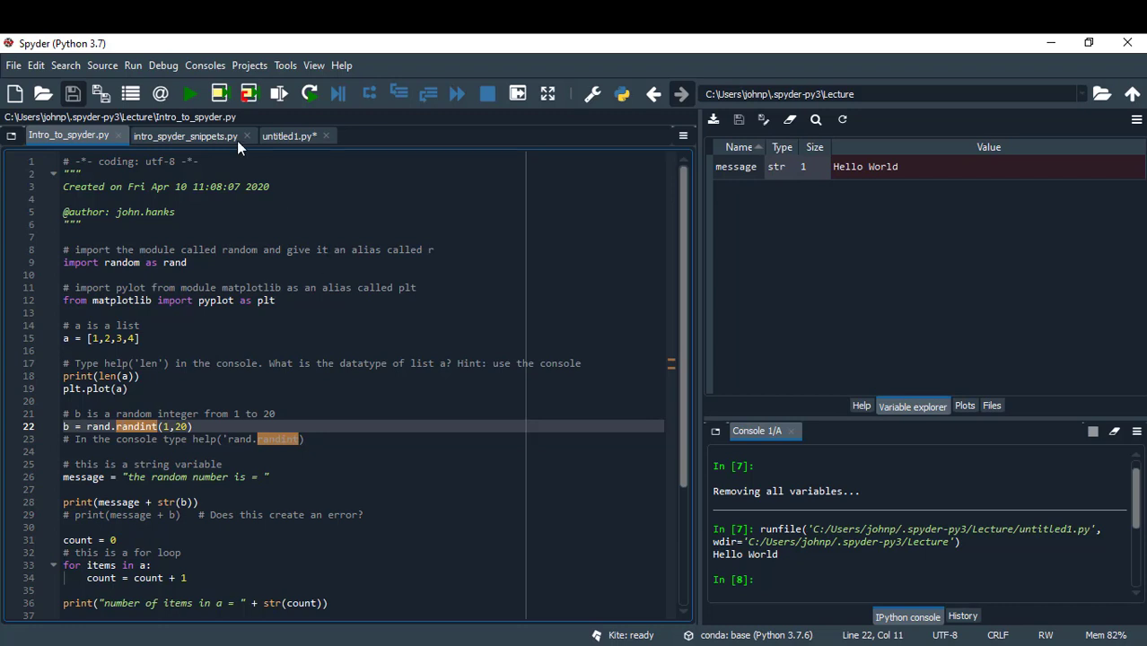
- Run Intro_to_spyder.py with the Run file button to populate the Variable explorer
click(190, 94)
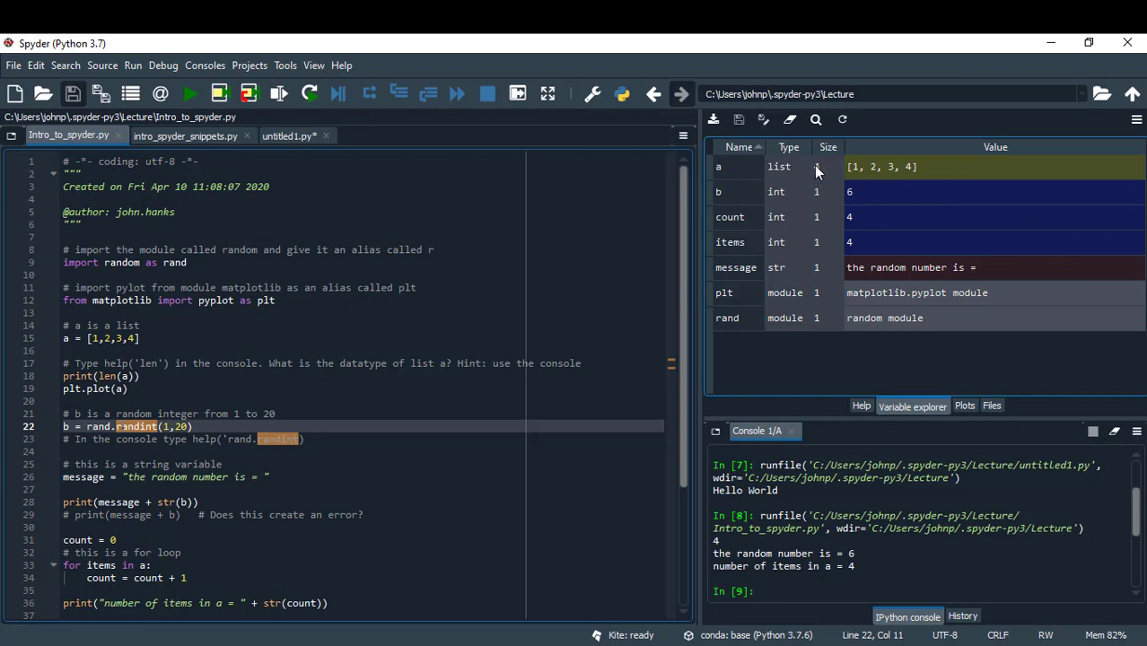
mouse_move(739, 175)
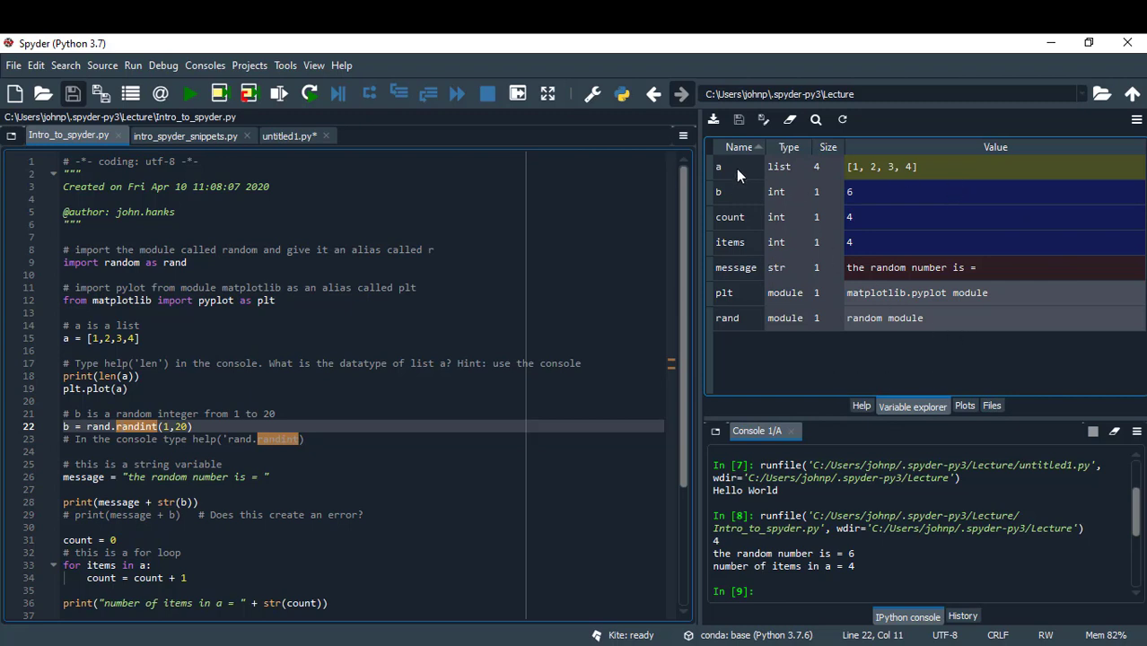
mouse_move(902, 174)
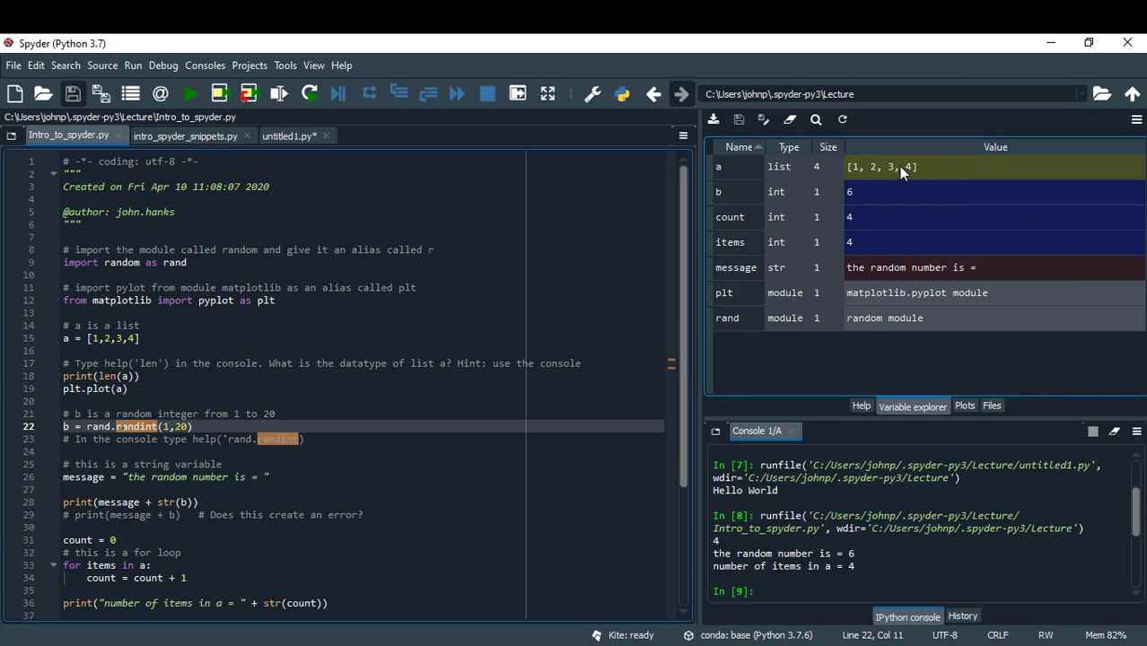
mouse_move(797, 159)
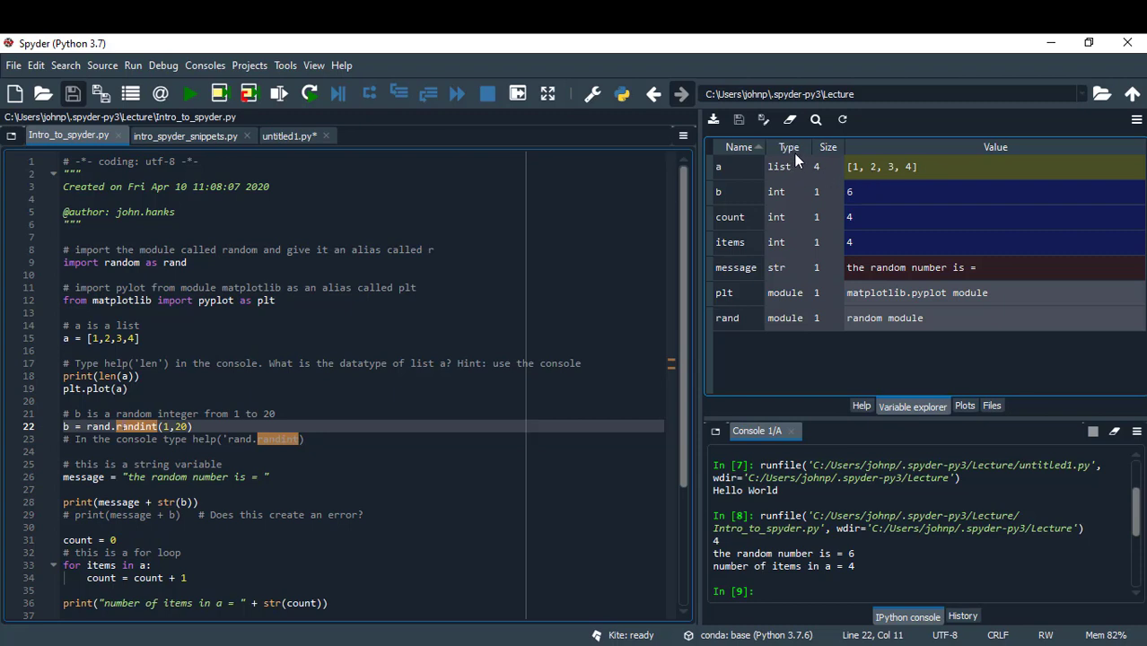
mouse_move(793, 173)
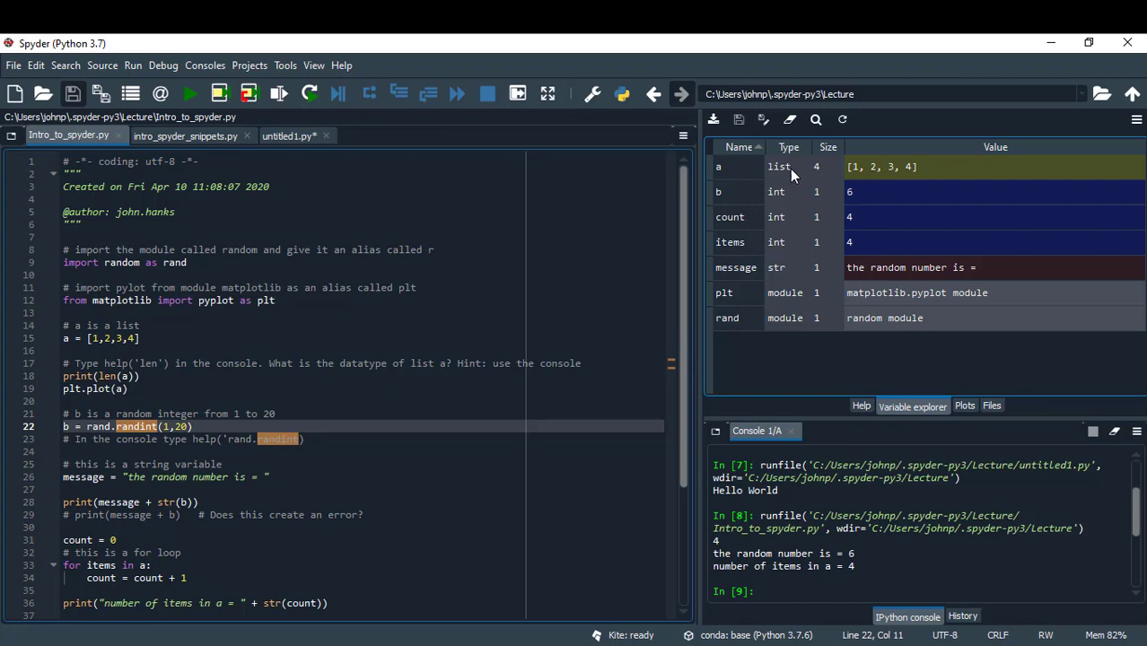
mouse_move(794, 184)
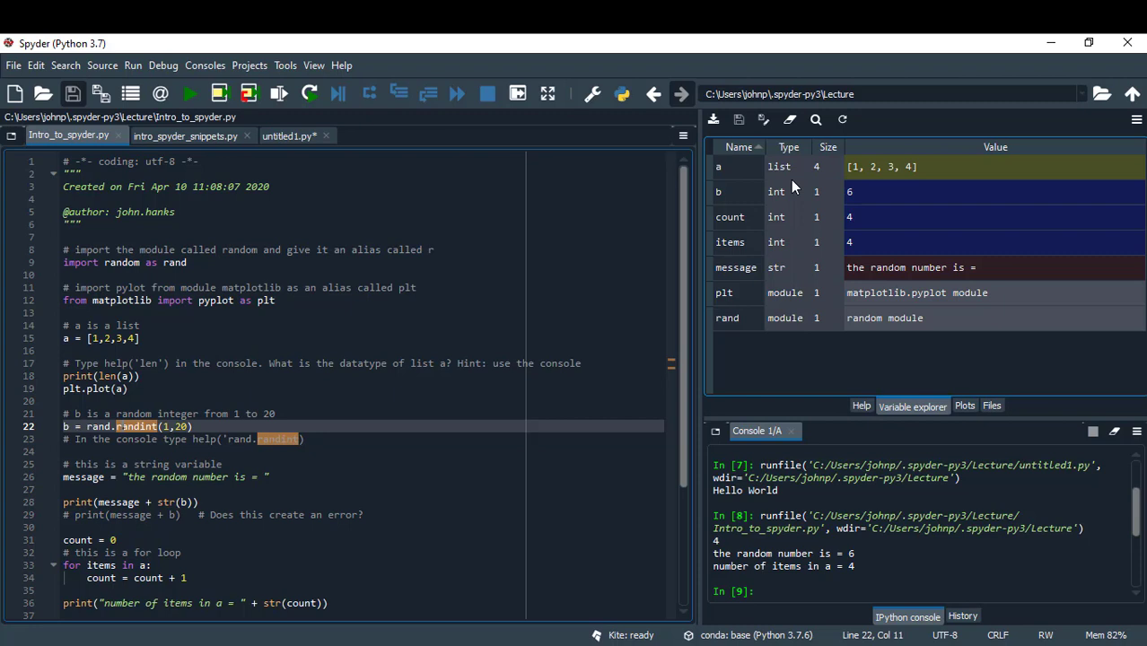
mouse_move(744, 204)
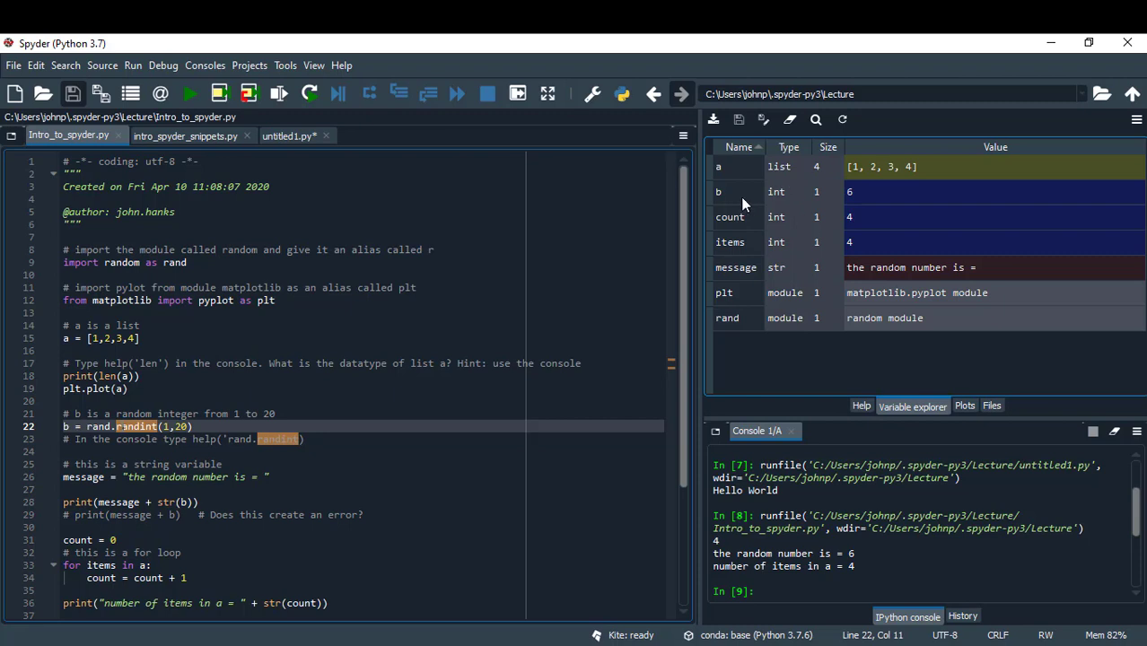
mouse_move(792, 336)
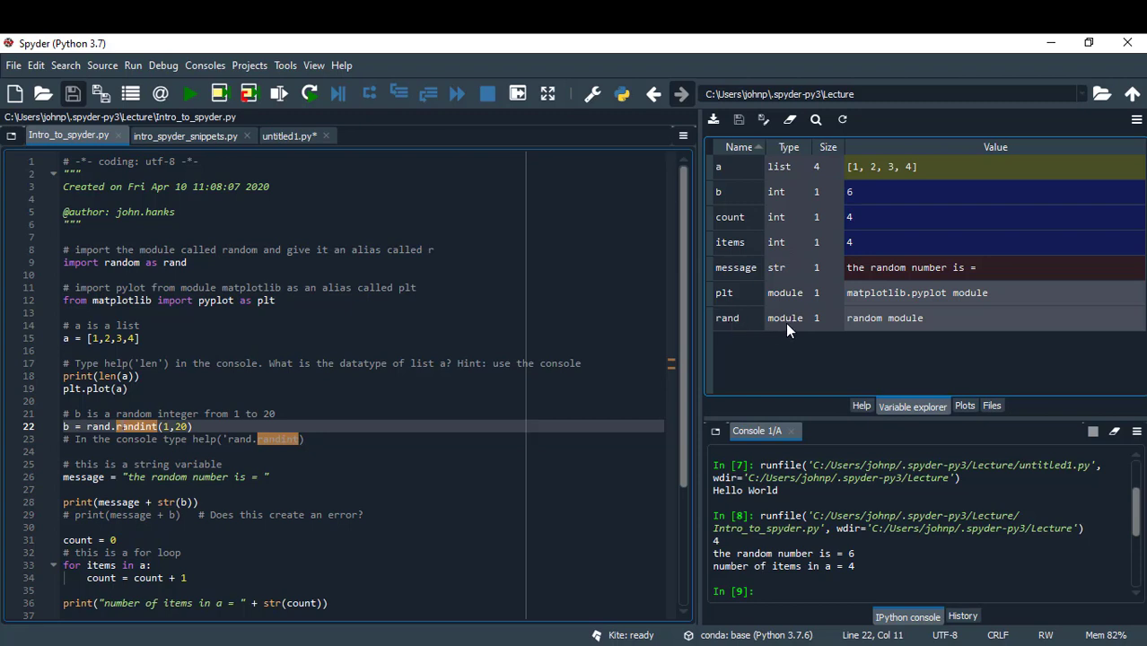
mouse_move(738, 304)
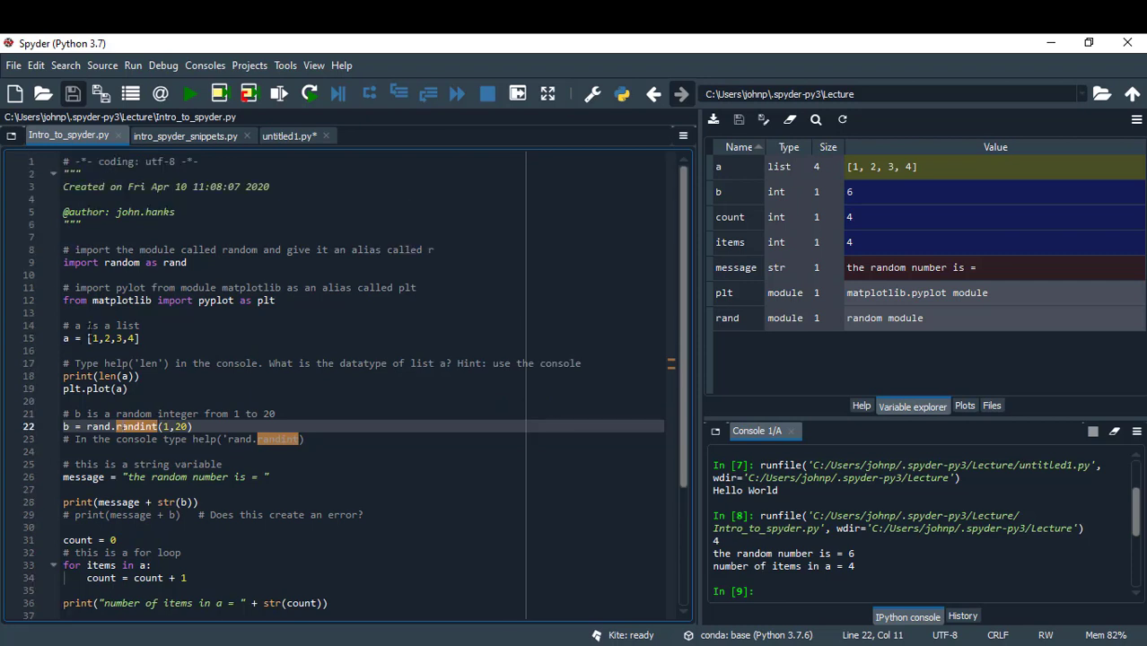
mouse_move(965, 405)
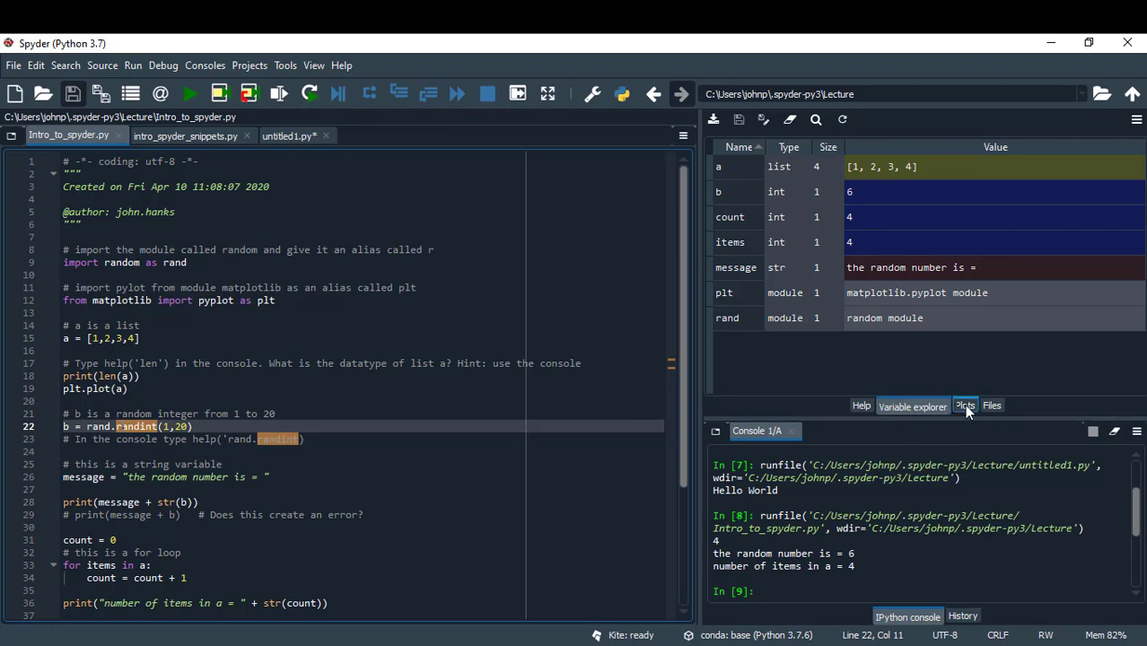
- Show the line chart of list a in Plots, then select 'message' on line 26
click(965, 405)
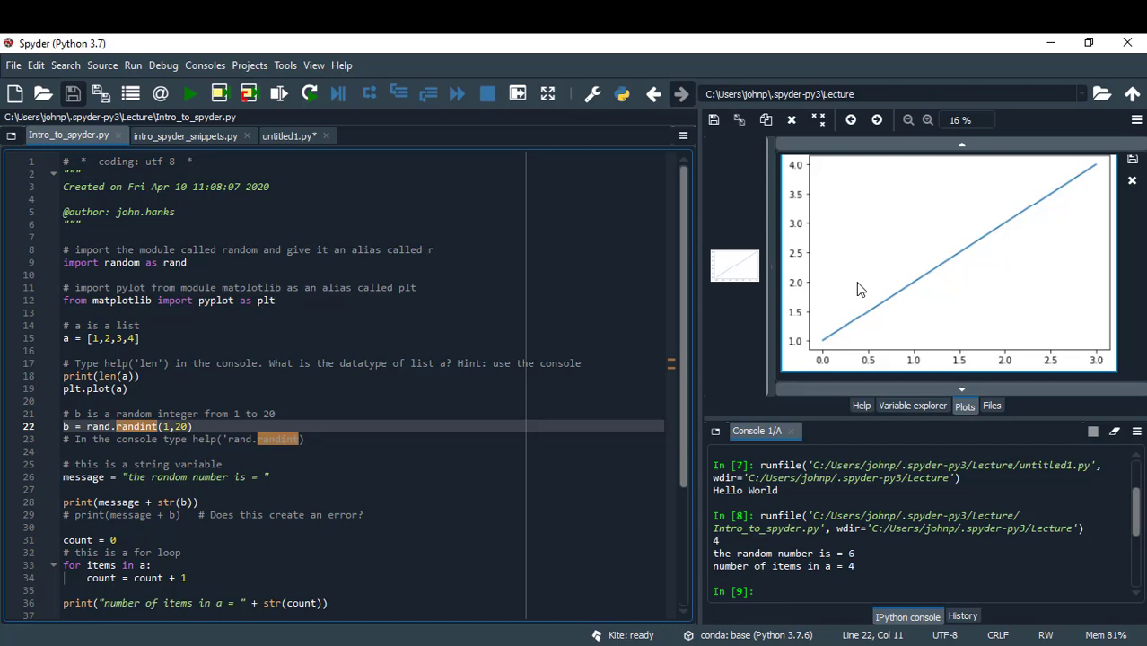
mouse_move(951, 269)
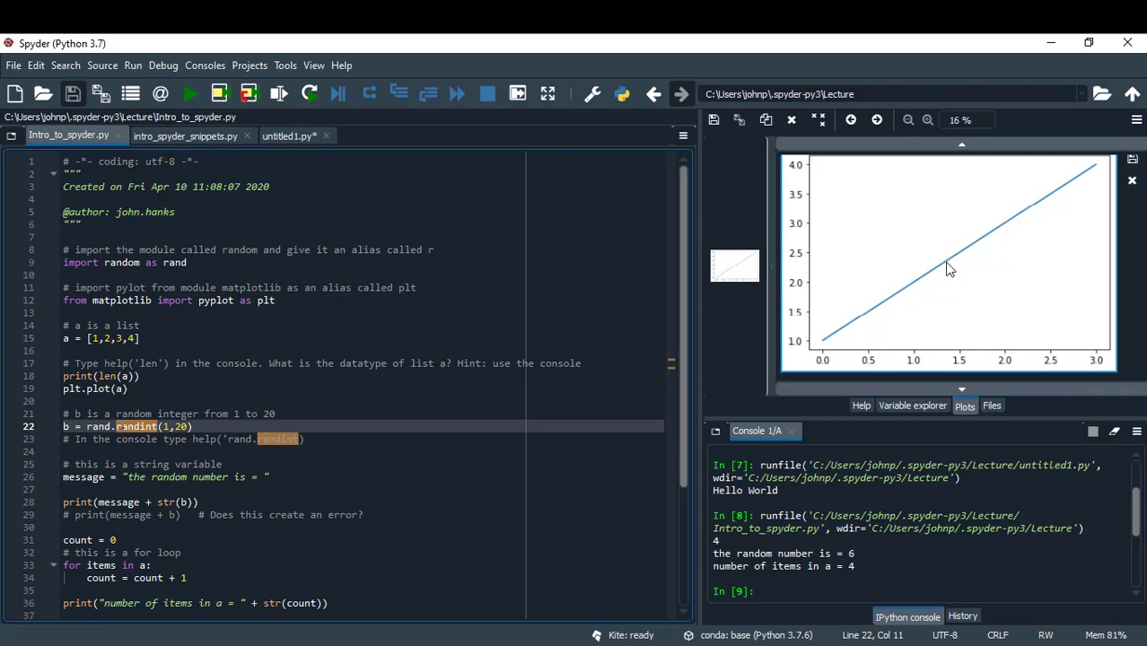
mouse_move(1027, 221)
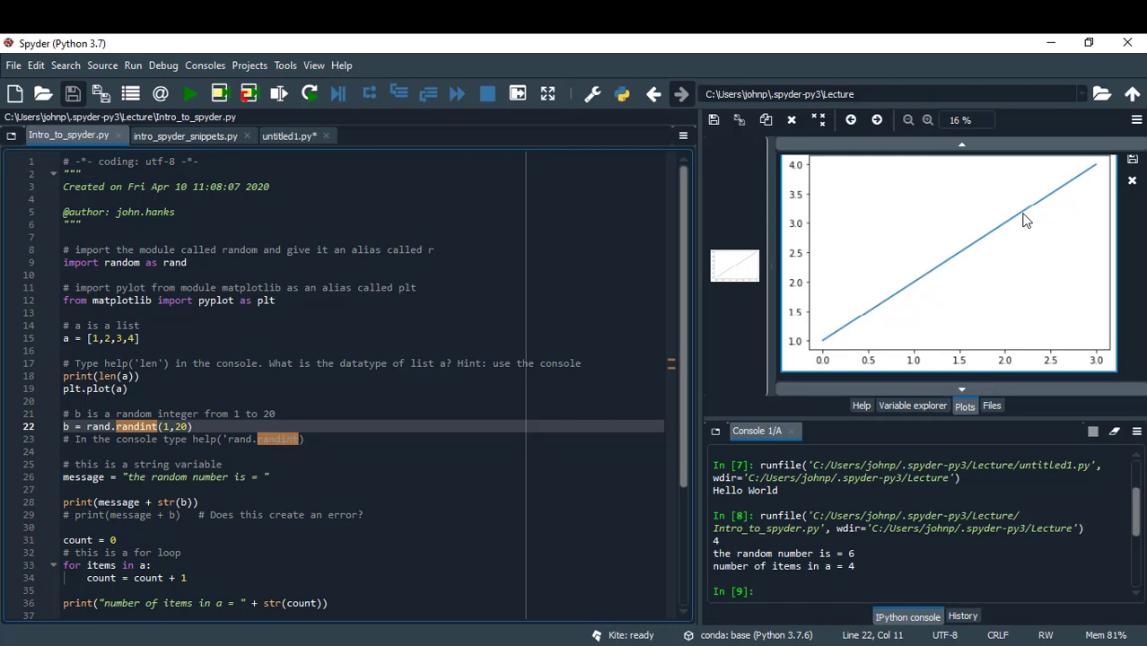
mouse_move(1092, 178)
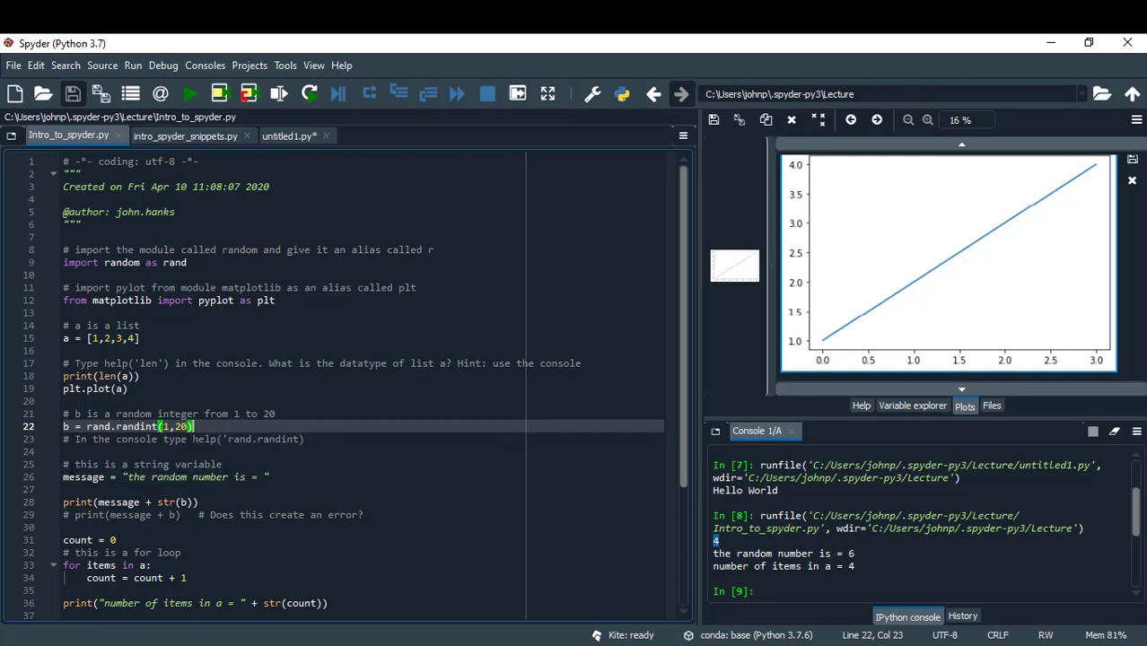
click(84, 477)
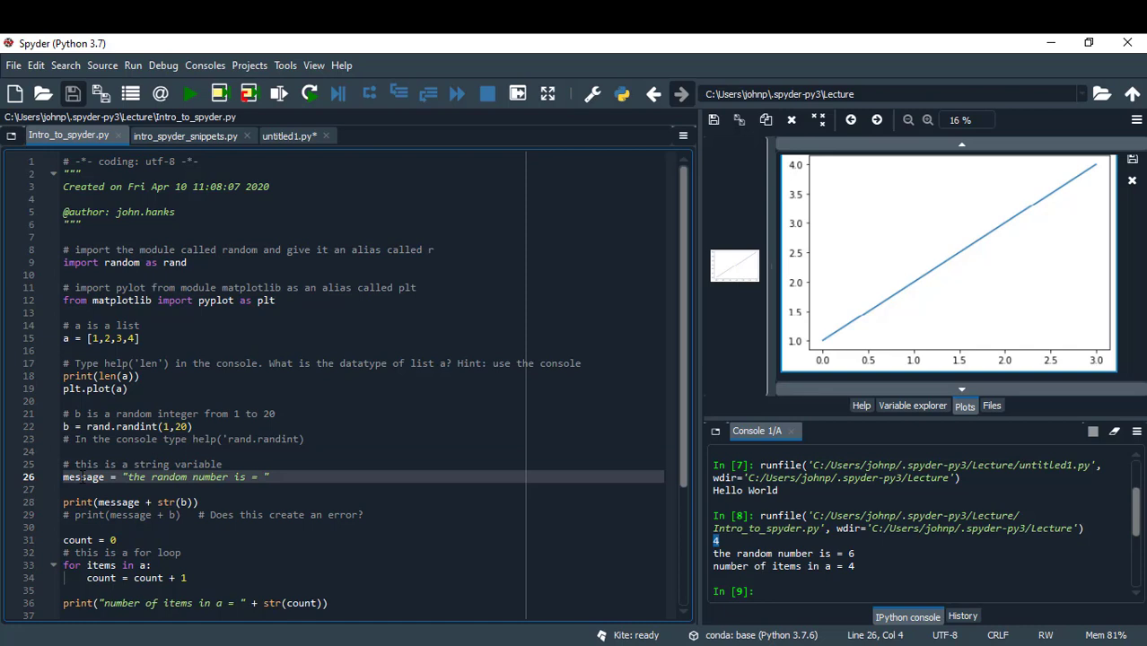
double_click(83, 477)
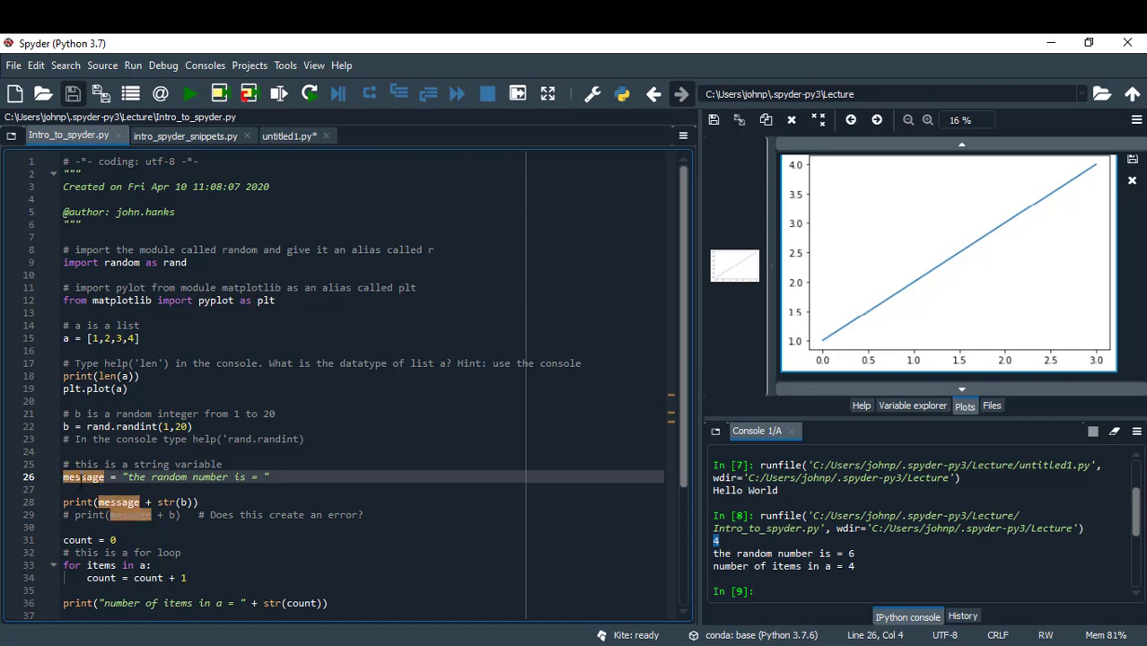